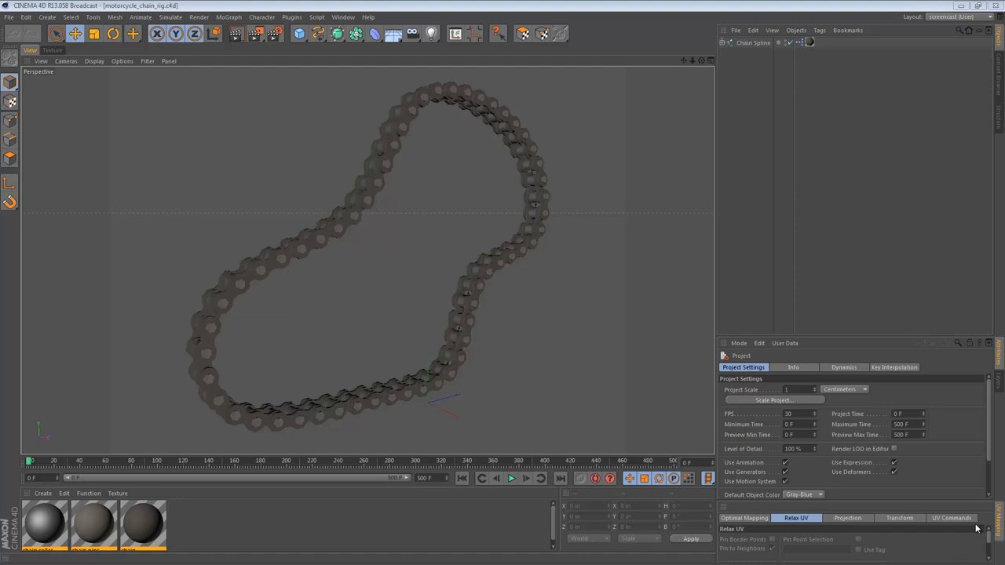
mouse_move(820, 358)
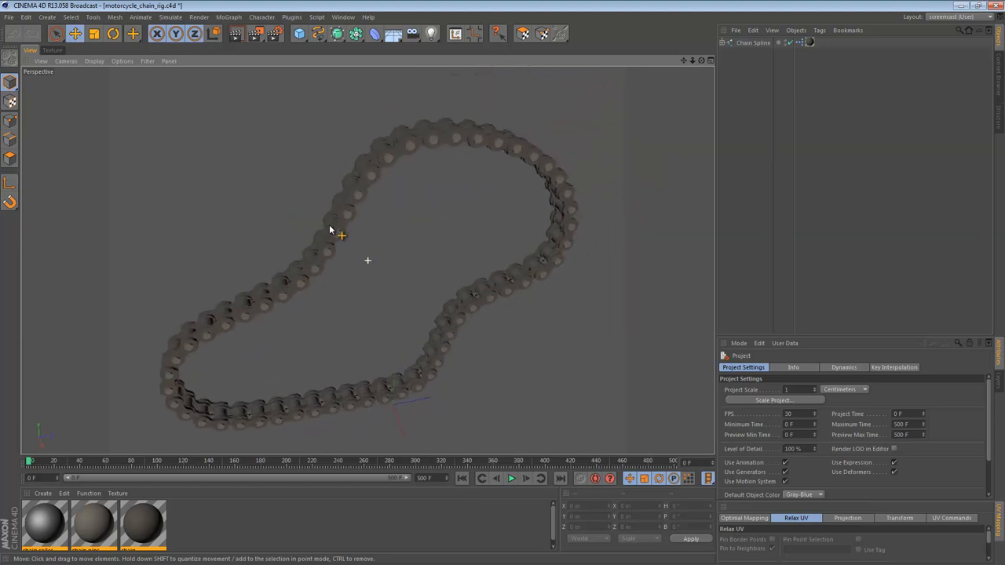
- Hide the chain's link instances in the Object Manager, leaving the spline and first links visible
drag(329, 230, 400, 217)
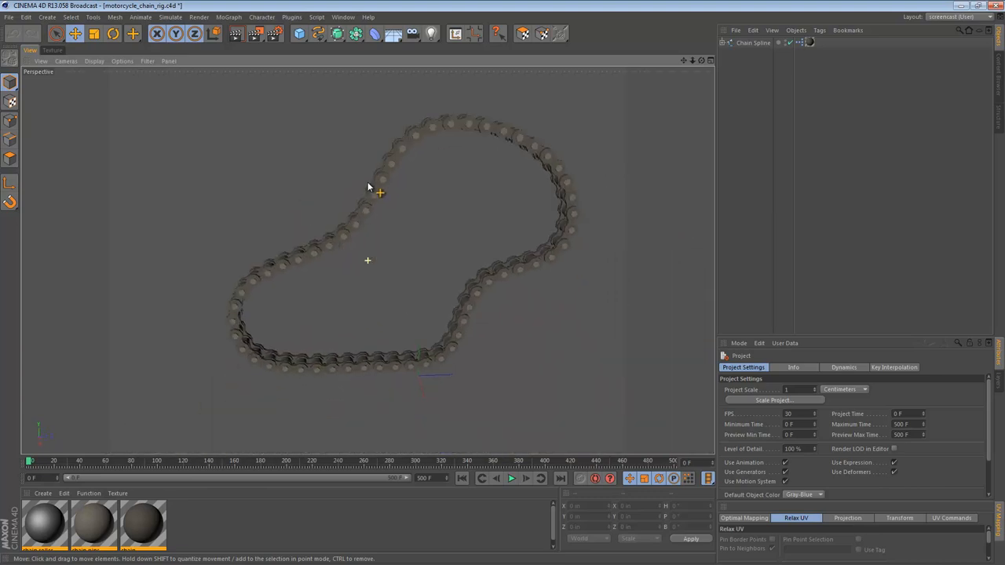
drag(369, 186, 418, 192)
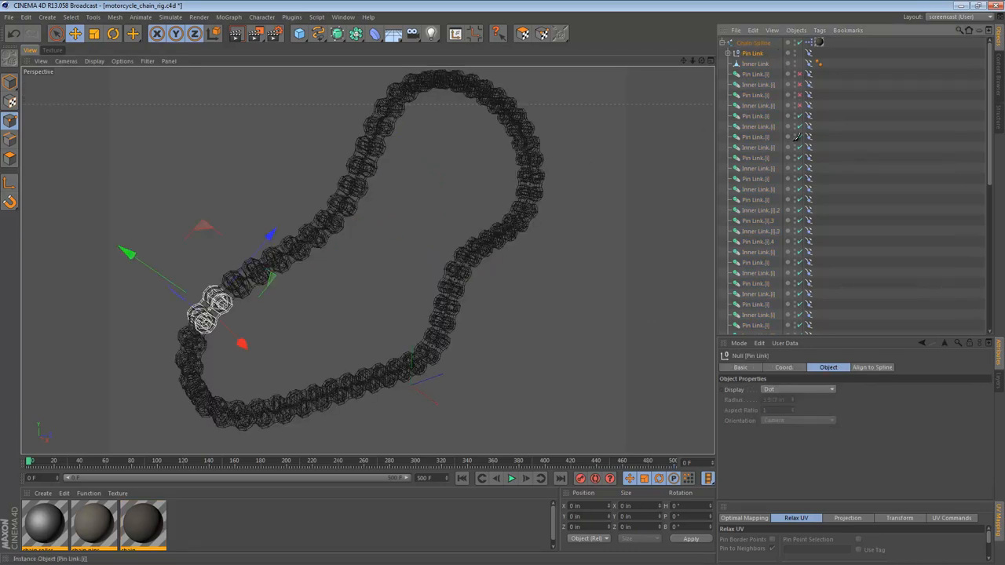
scroll(down, 3)
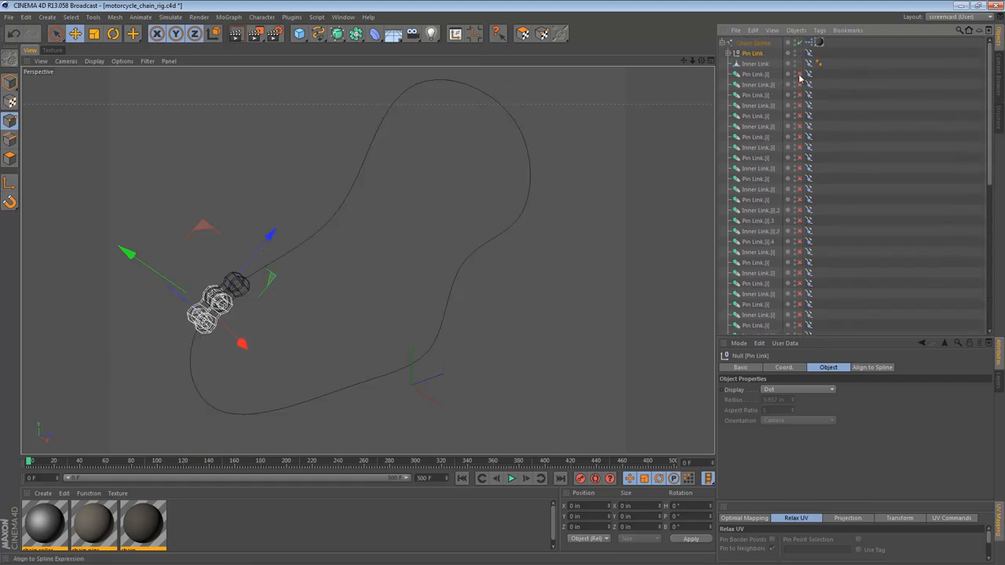
click(754, 42)
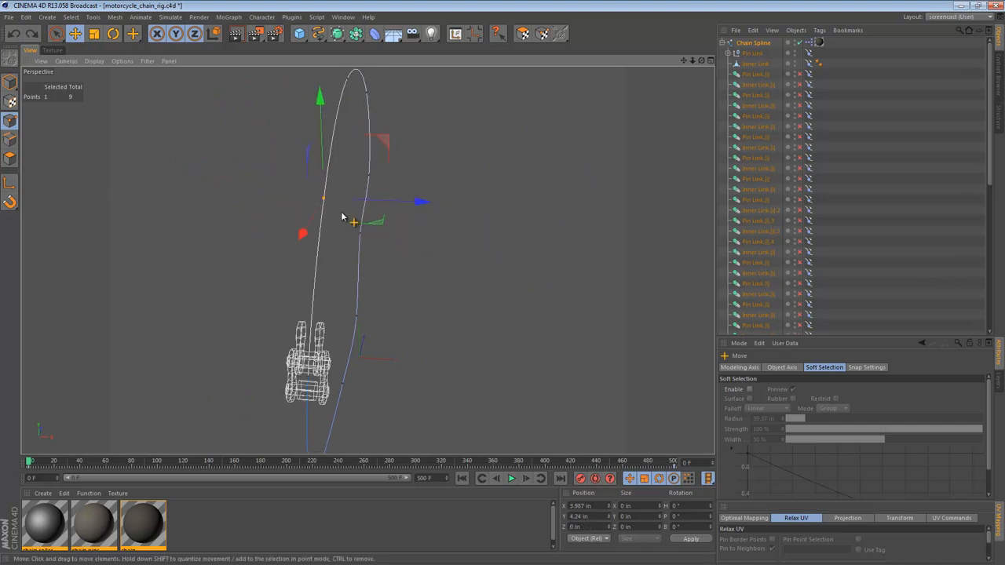
- Test-pull a spline point upward so the visible links follow, then undo
drag(353, 220, 165, 157)
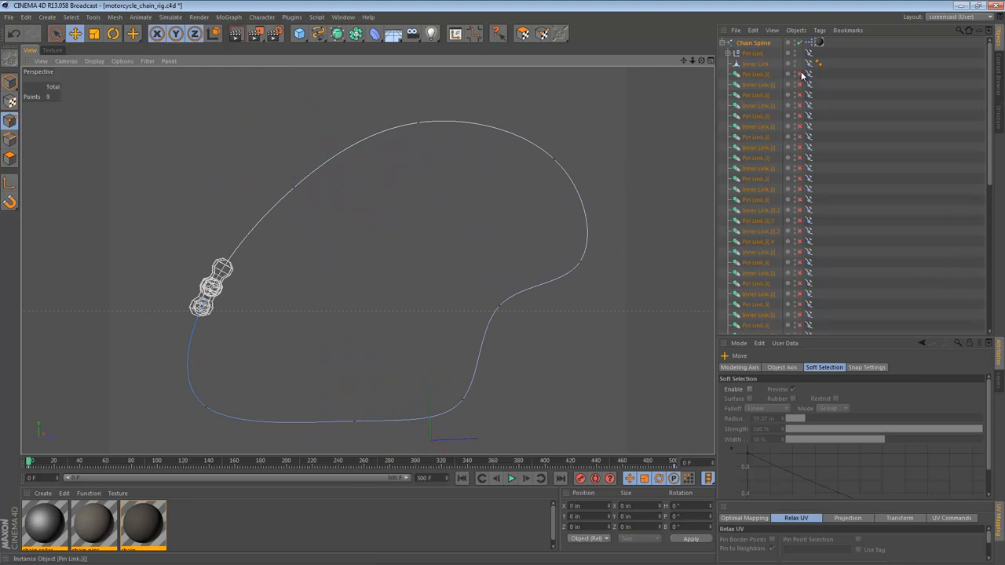
scroll(down, 3)
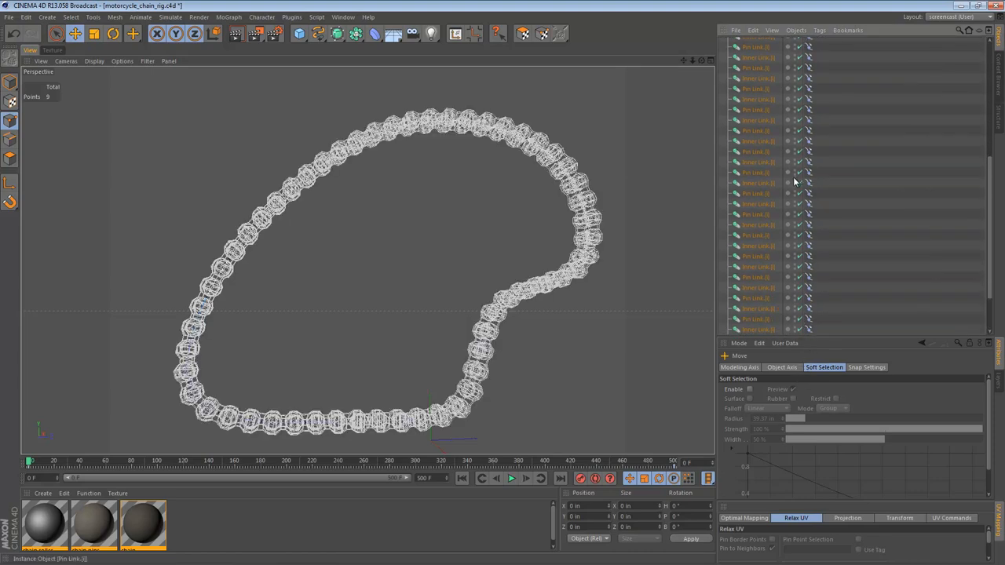
- Remove the link instances and play the single Pin Link and Inner Link travelling along the spline
click(757, 85)
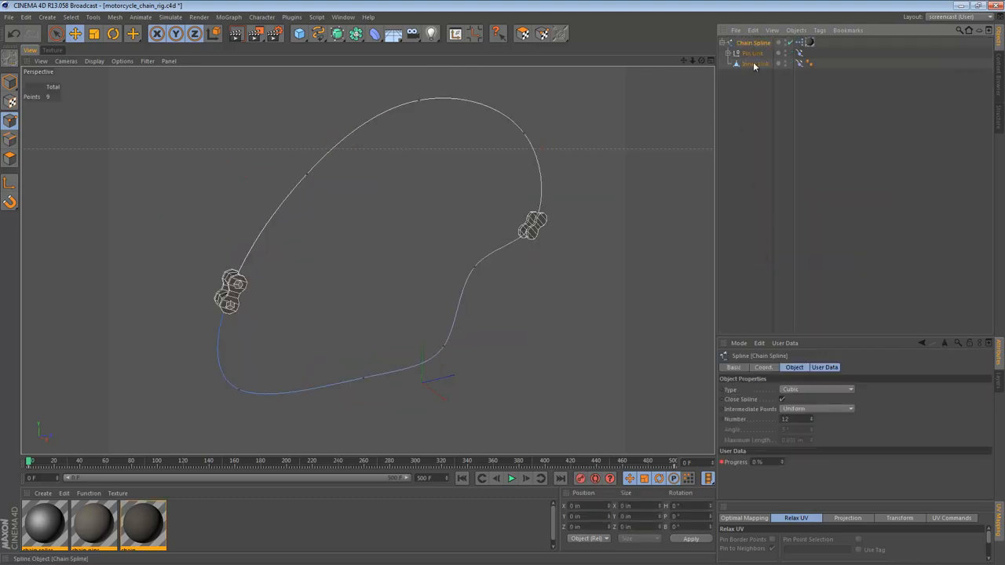
click(512, 477)
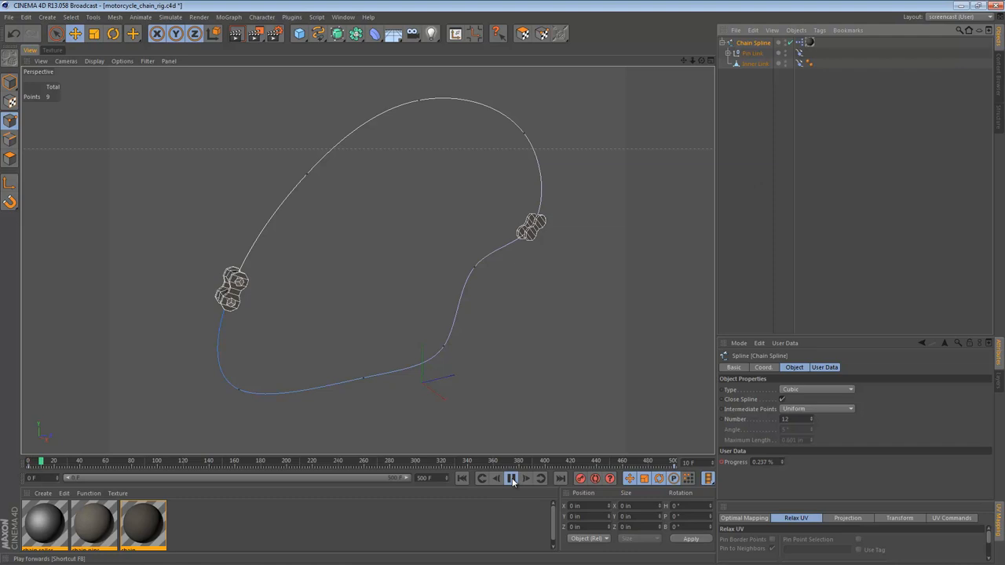
click(511, 478)
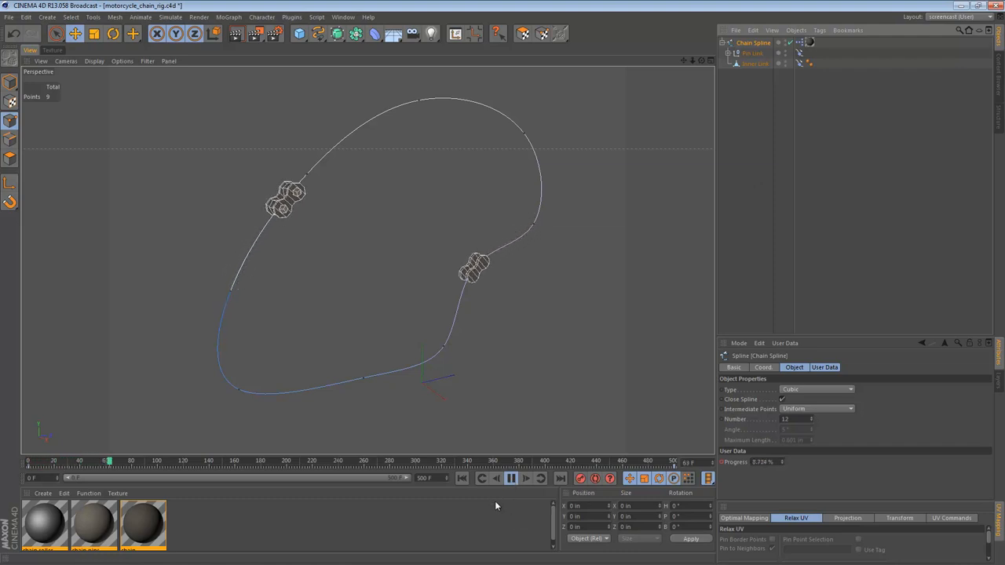
click(509, 477)
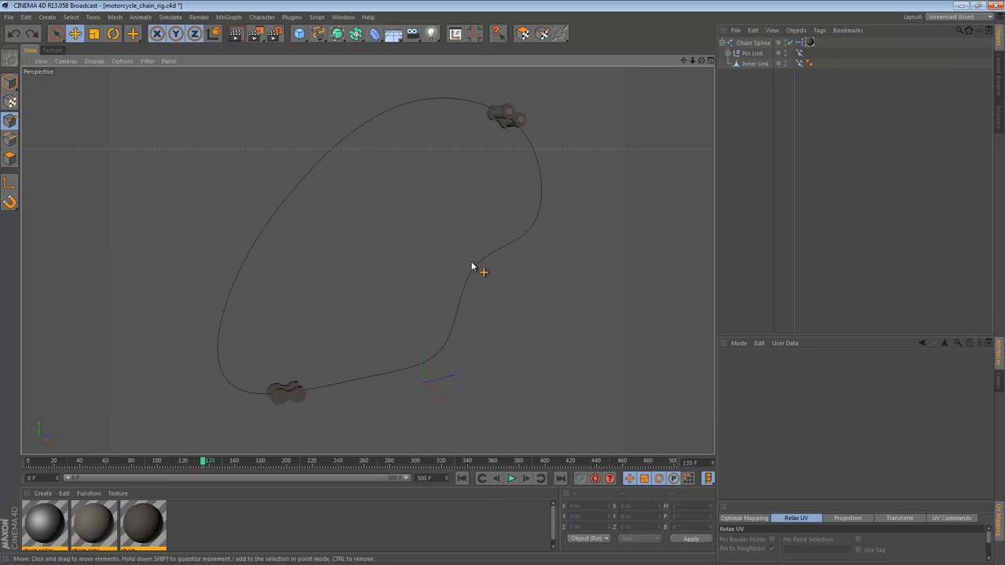
- Cycle the selection between the Pin Link and Inner Link objects in the Object Manager
click(754, 62)
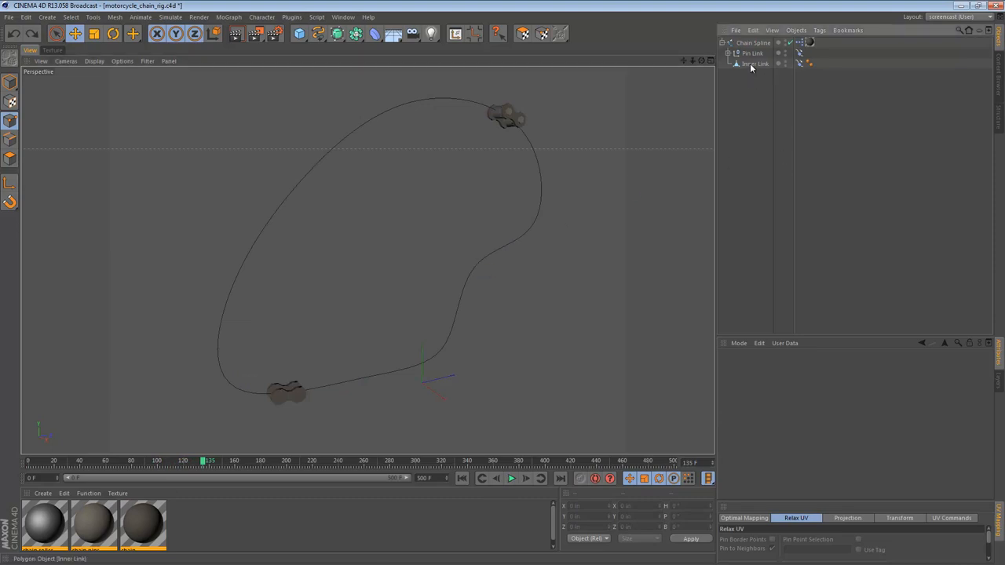
click(752, 54)
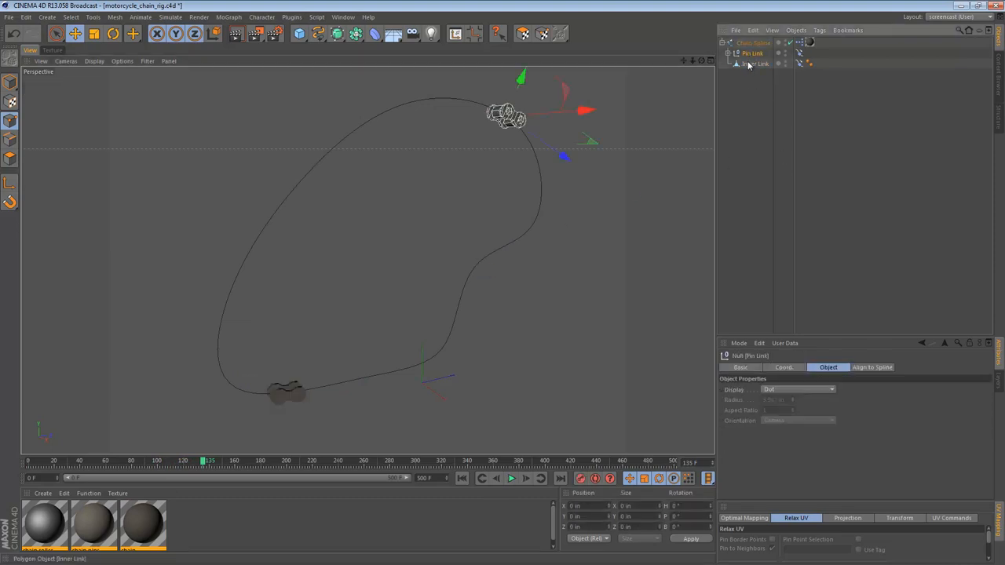
click(753, 42)
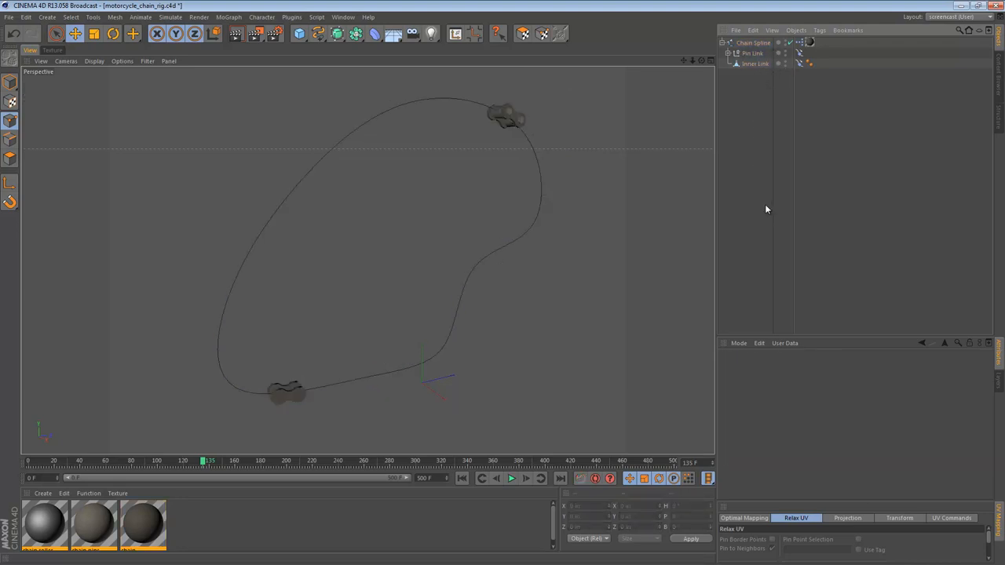
click(754, 62)
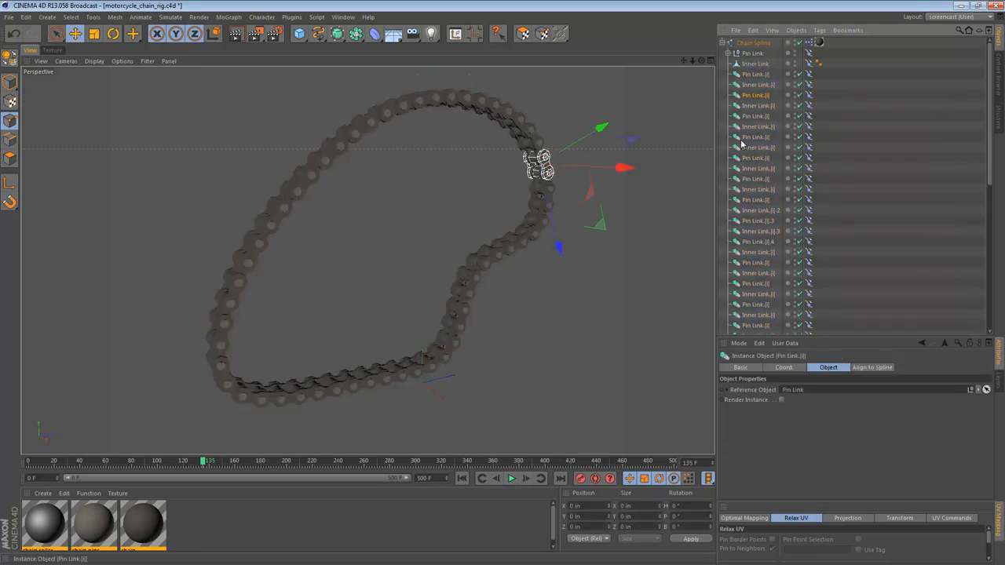
- Create alternating Pin Link and Inner Link instances aligned along the whole closed spline
scroll(down, 3)
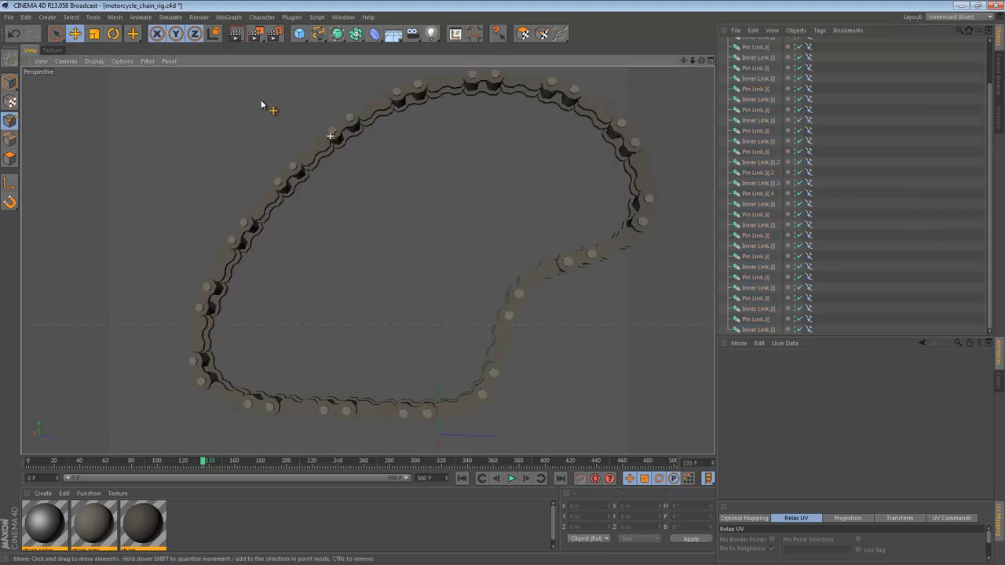
key(n)
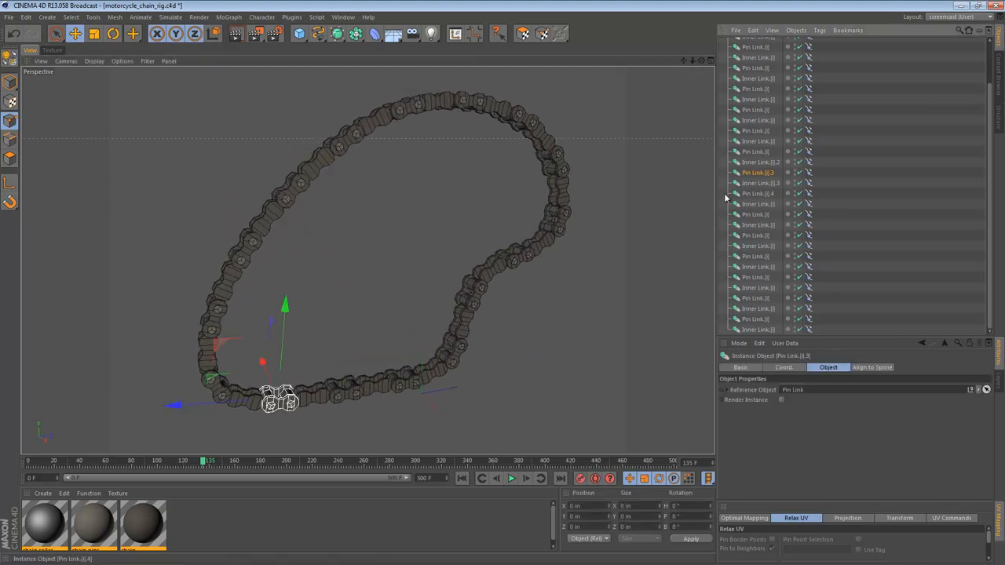
mouse_move(531, 118)
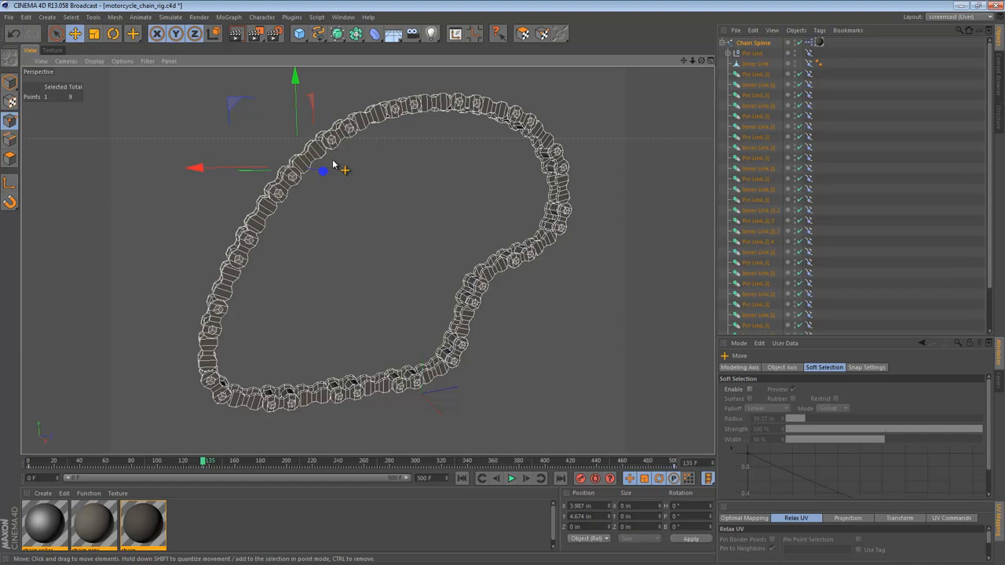
mouse_move(732, 113)
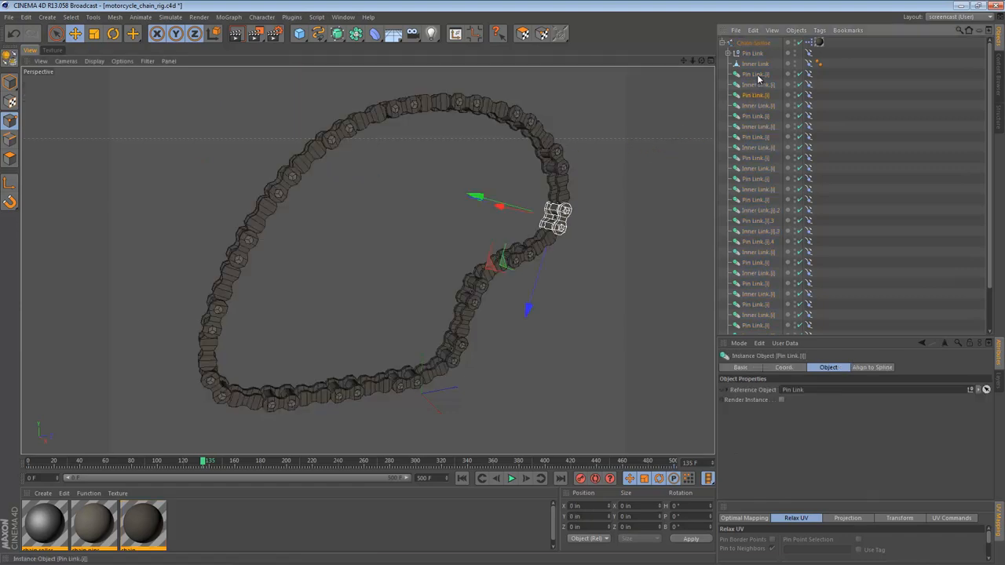
click(753, 105)
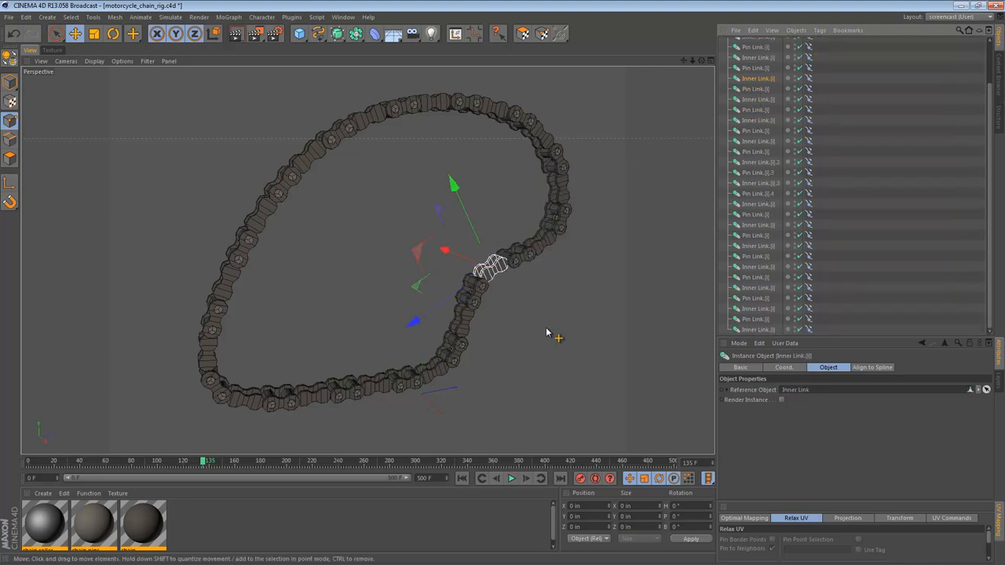
mouse_move(251, 101)
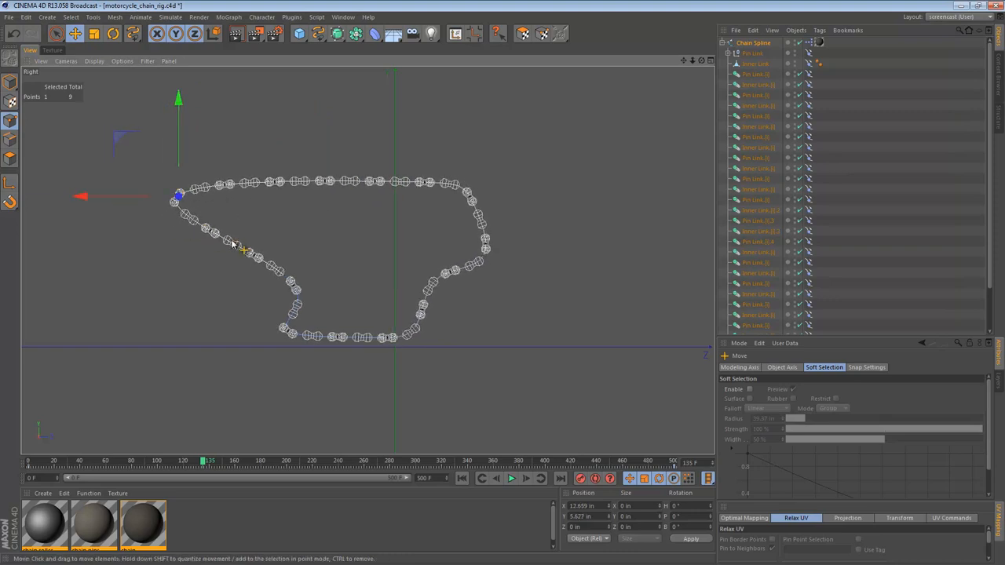
- Move the lower and right-hand spline points to round the loop into a smoother oval
drag(243, 245, 175, 275)
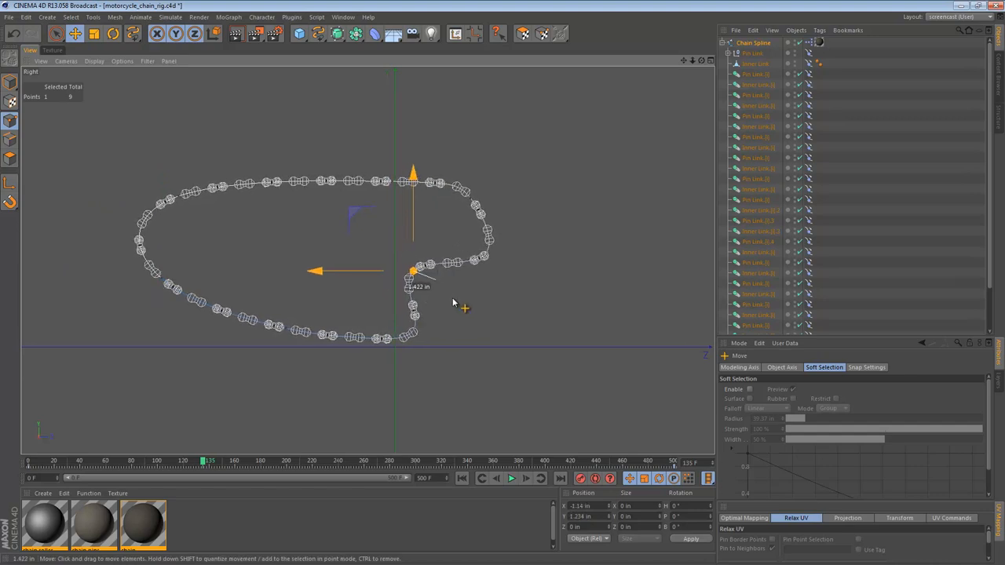
drag(411, 275, 468, 300)
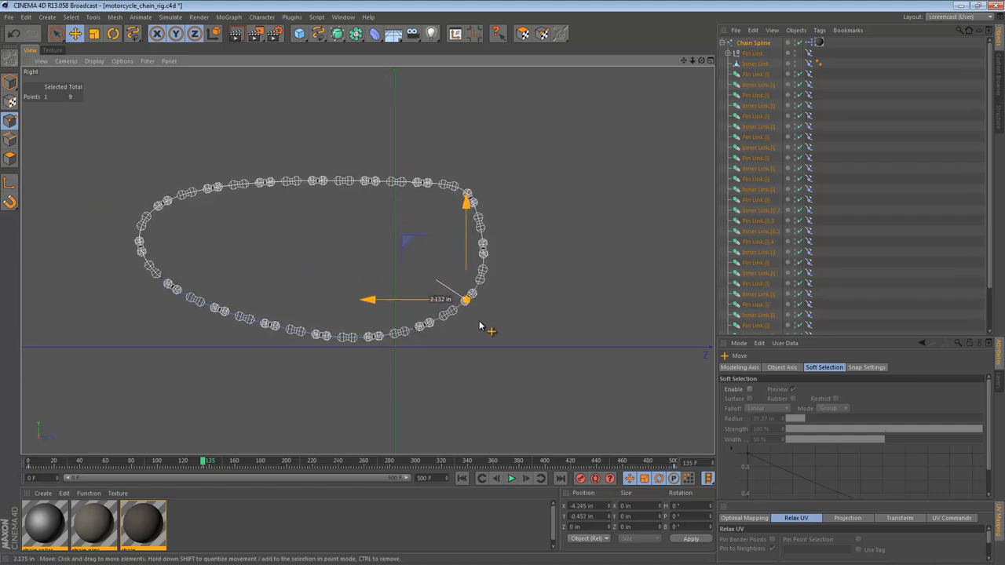
drag(468, 298, 471, 196)
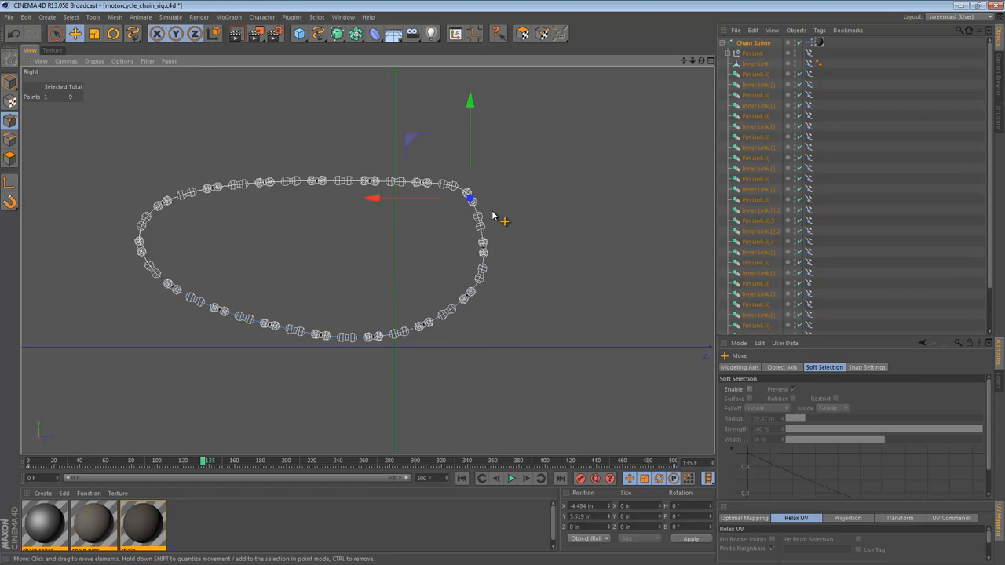
drag(471, 197, 475, 212)
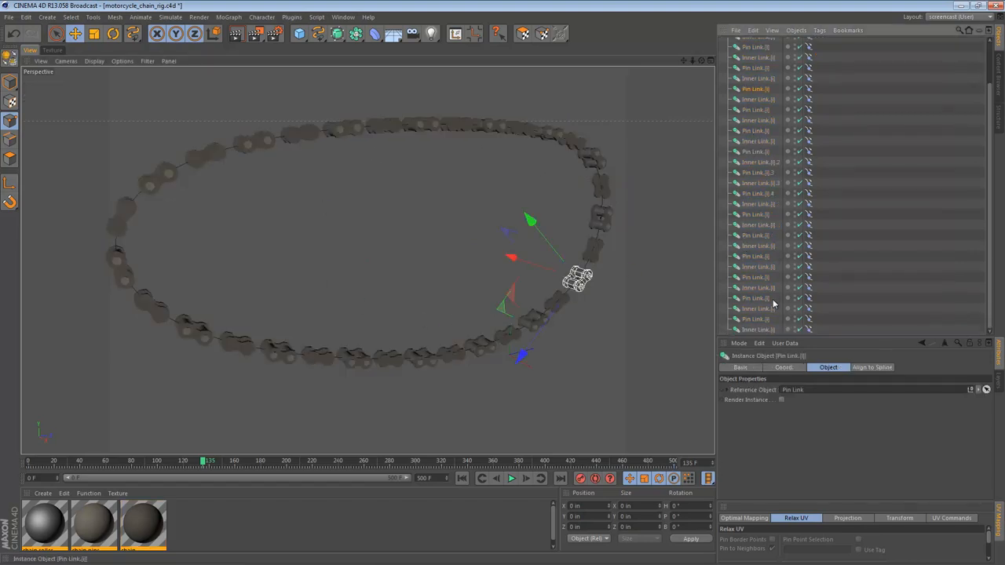
- Duplicate a run of link instances so the oval loop is covered by chain all around
click(754, 329)
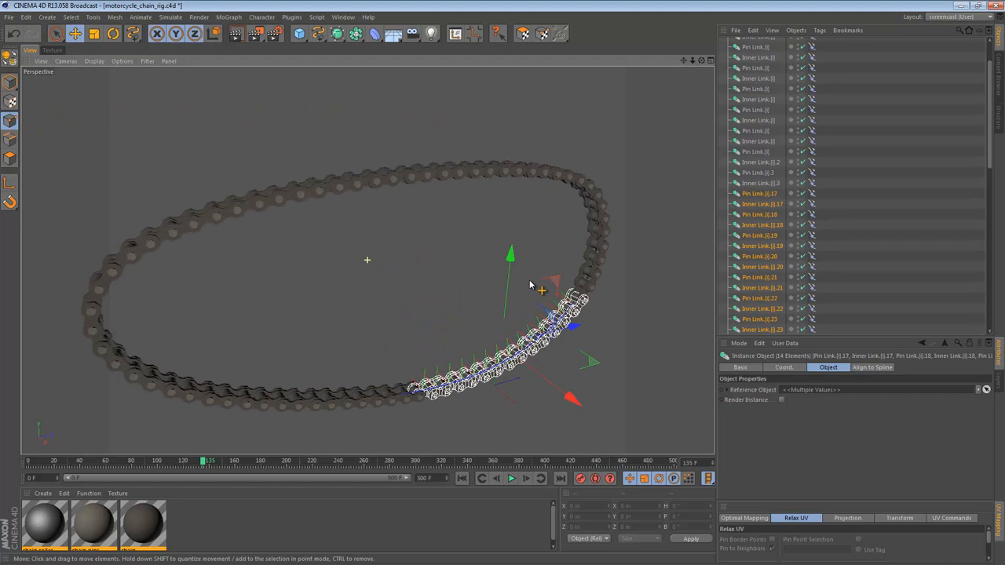
drag(530, 285, 395, 317)
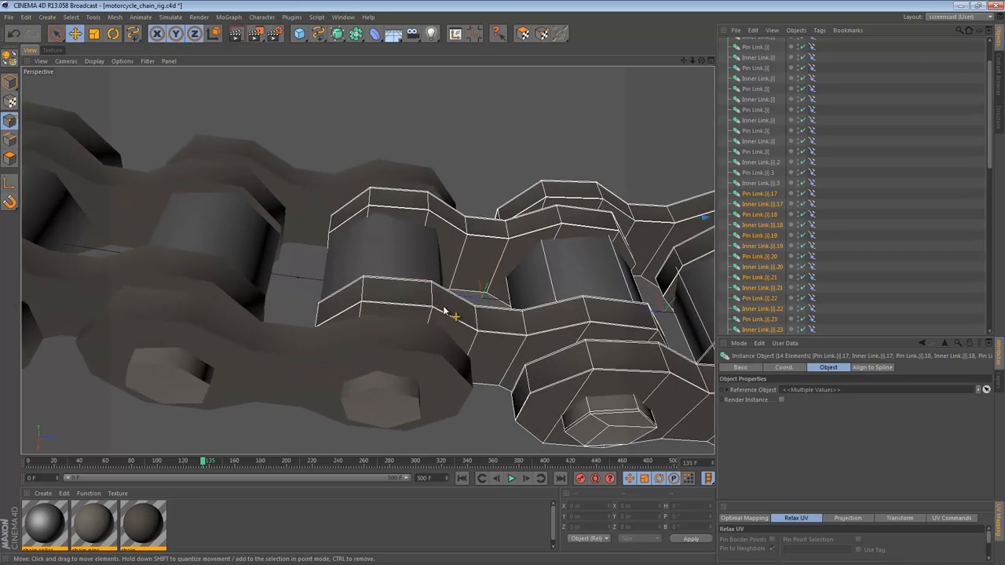
click(757, 193)
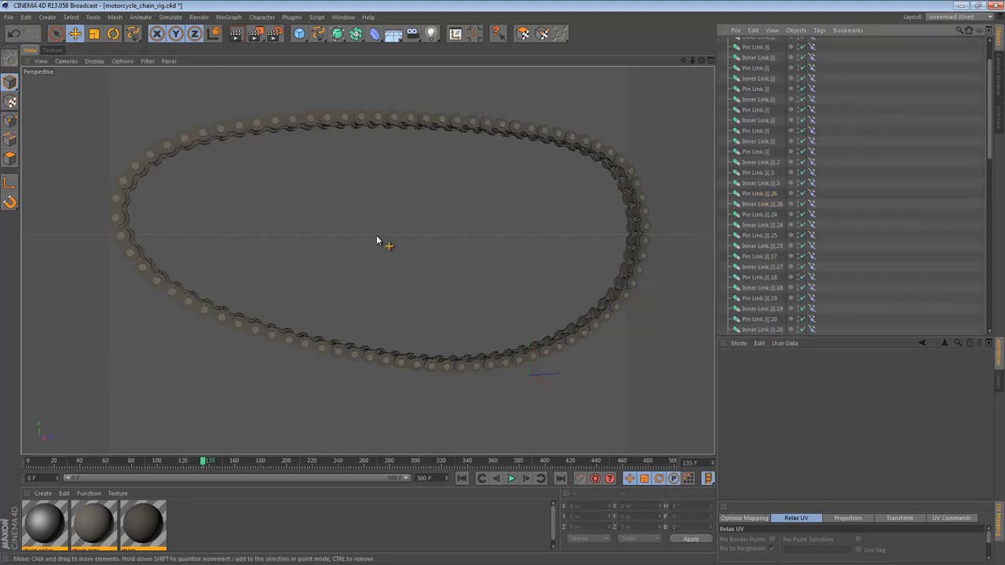
- Play the chain partway, then expand the first Pin Link to list its plates, pins and rollers
click(512, 478)
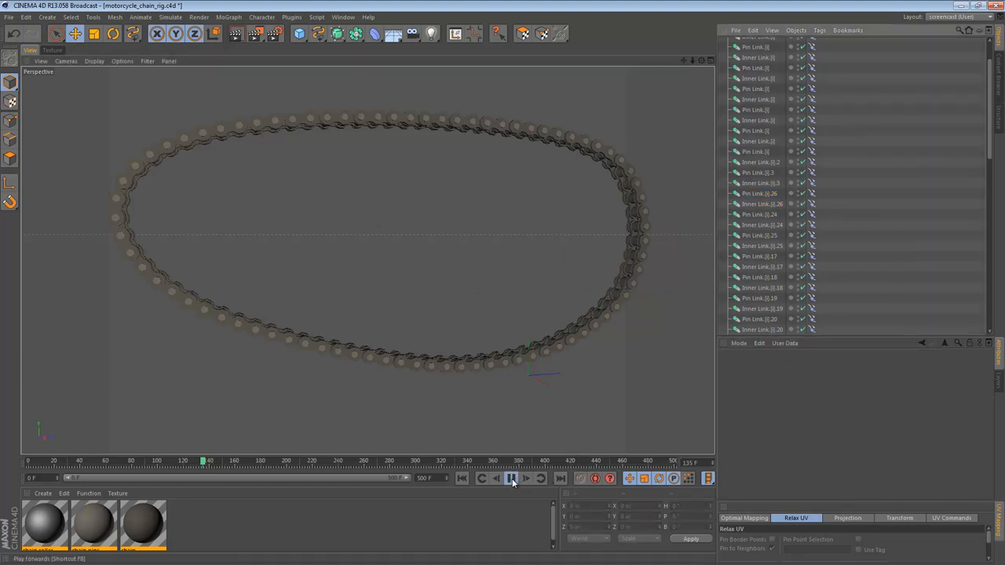
click(510, 477)
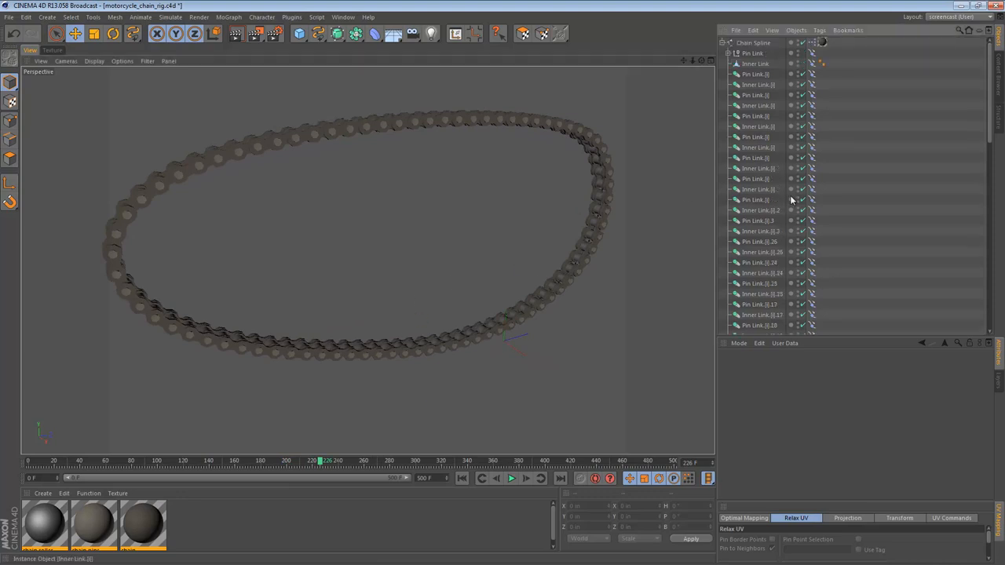
click(754, 62)
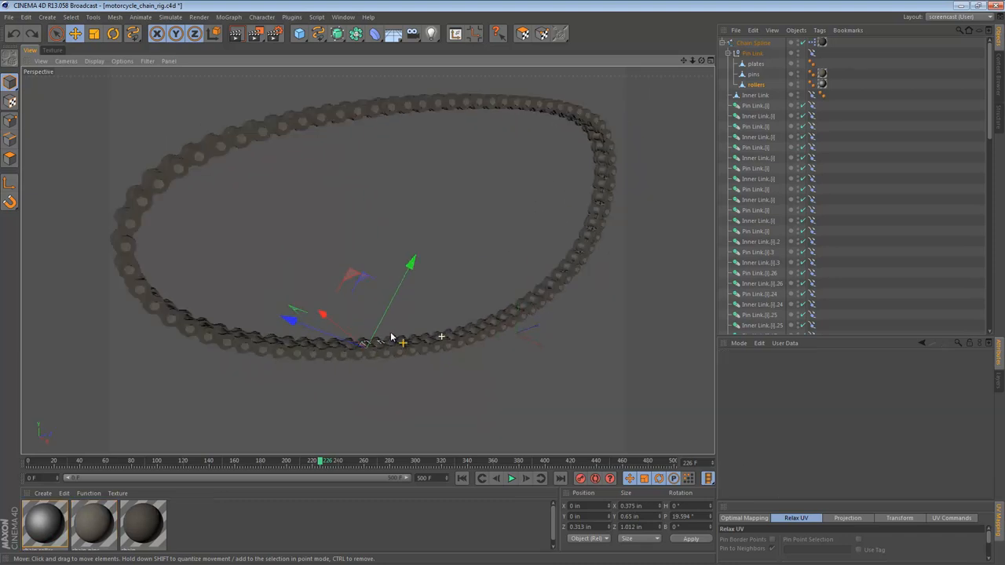
- Add a cube under the pin link's pins part and set its position to 0 as a block tooth
click(755, 63)
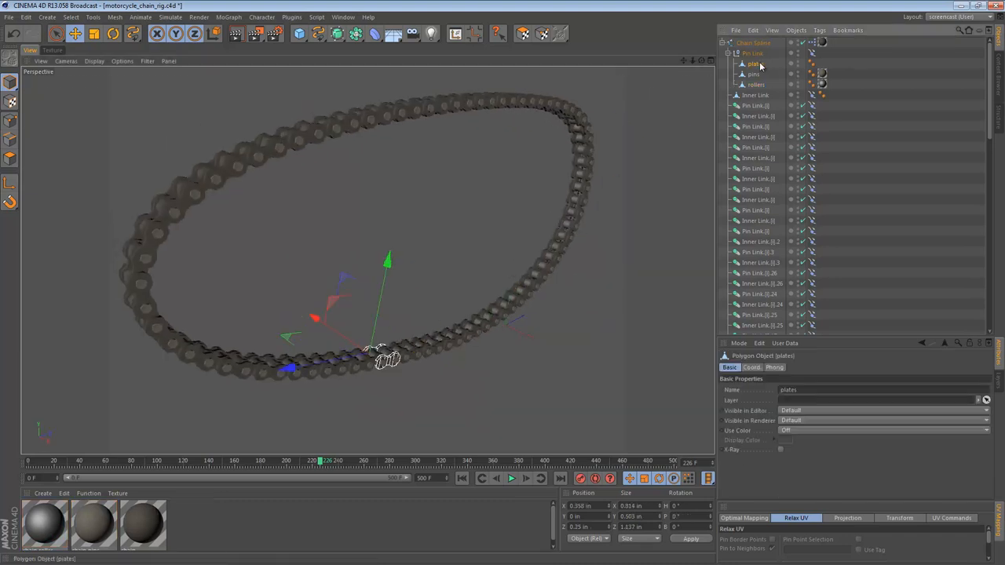
click(754, 74)
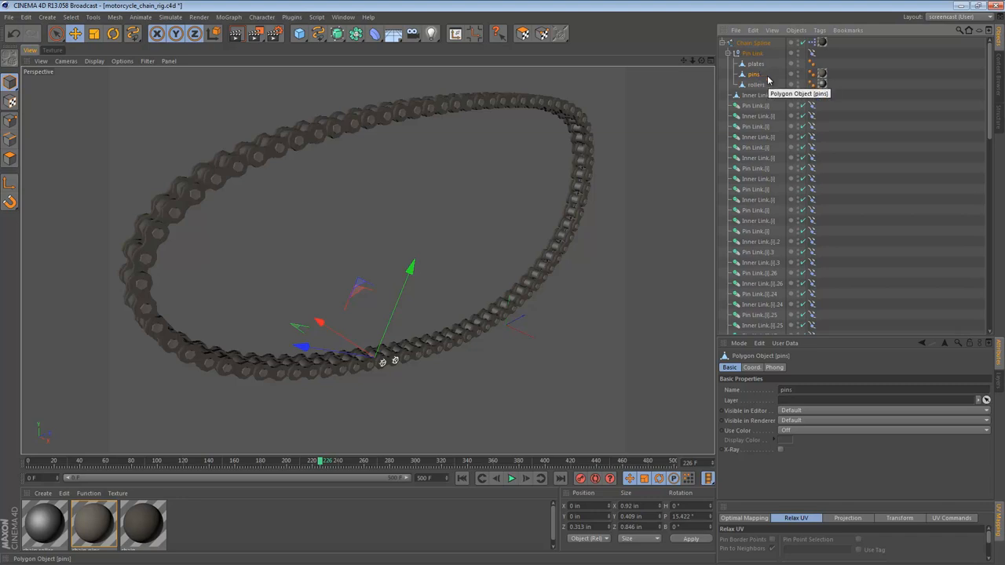
mouse_move(336, 92)
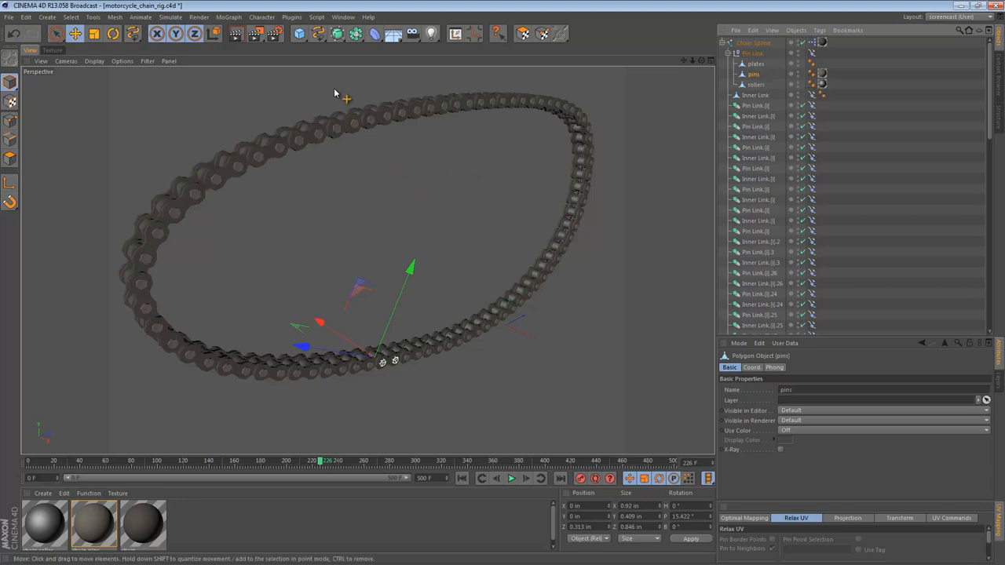
mouse_move(299, 33)
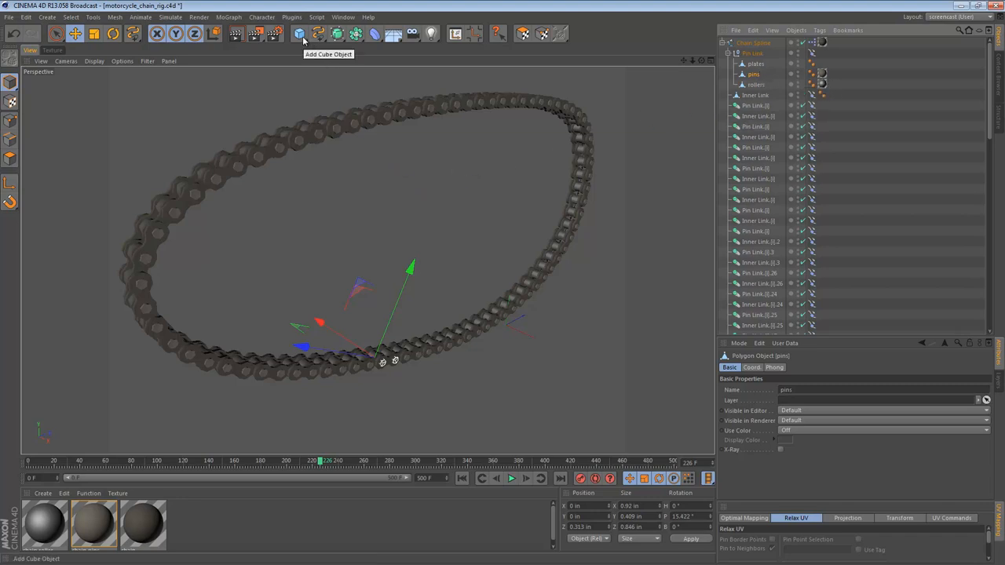
click(299, 33)
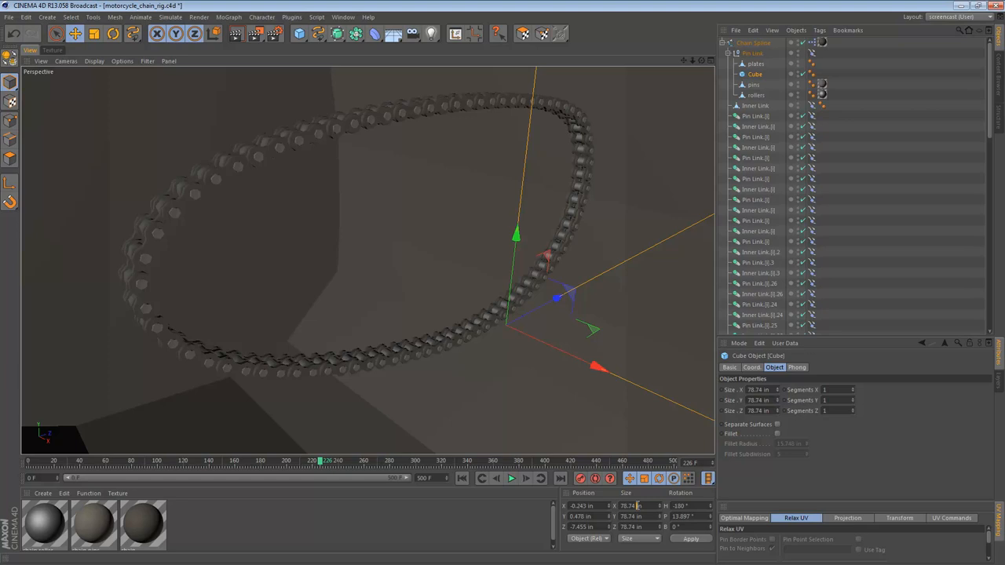
click(581, 516)
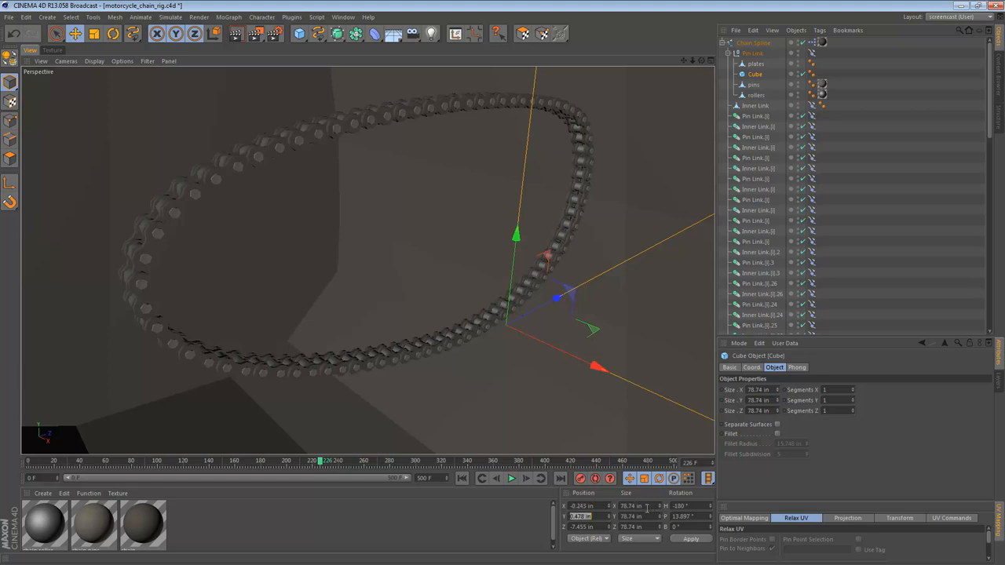
text(0)
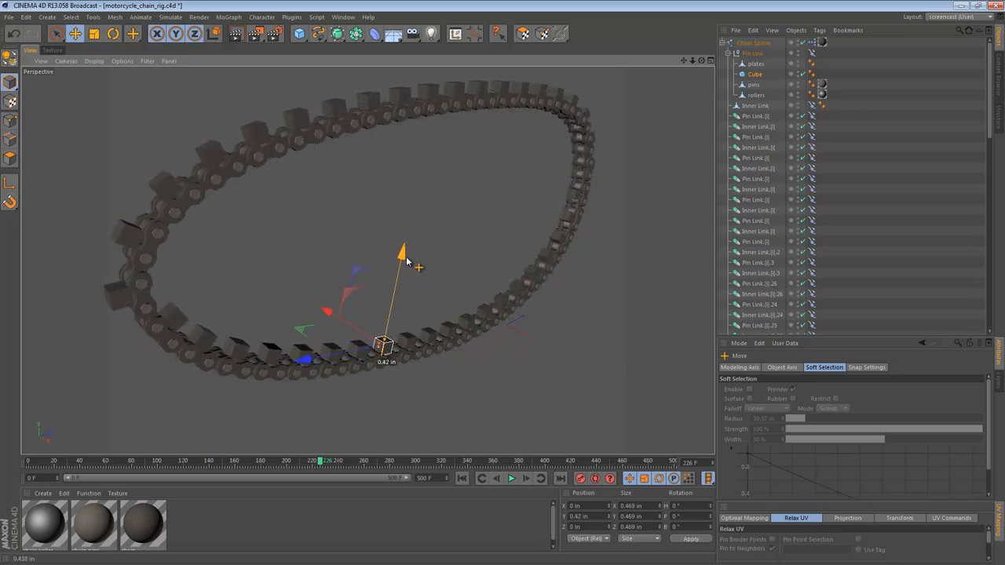
mouse_move(285, 162)
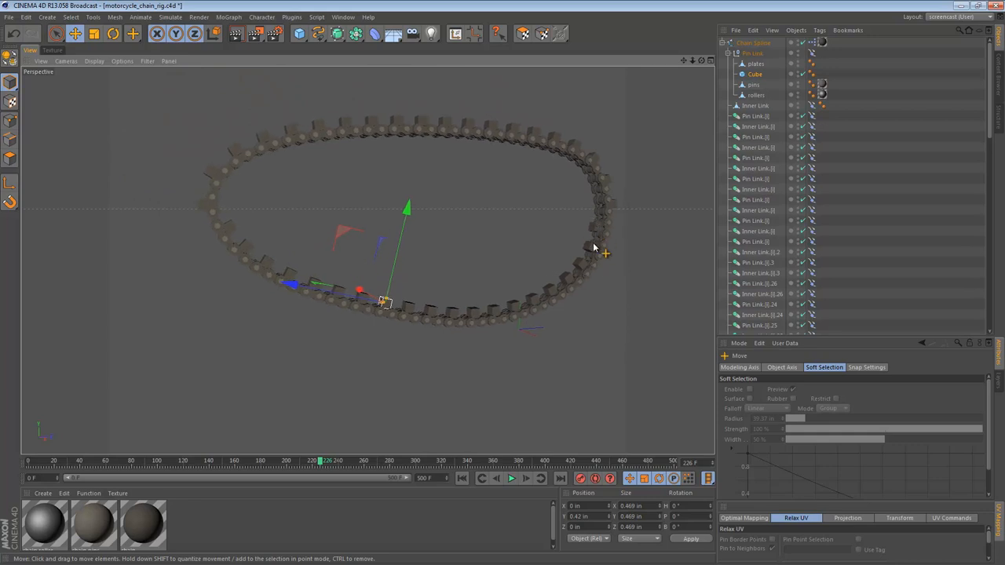
mouse_move(254, 176)
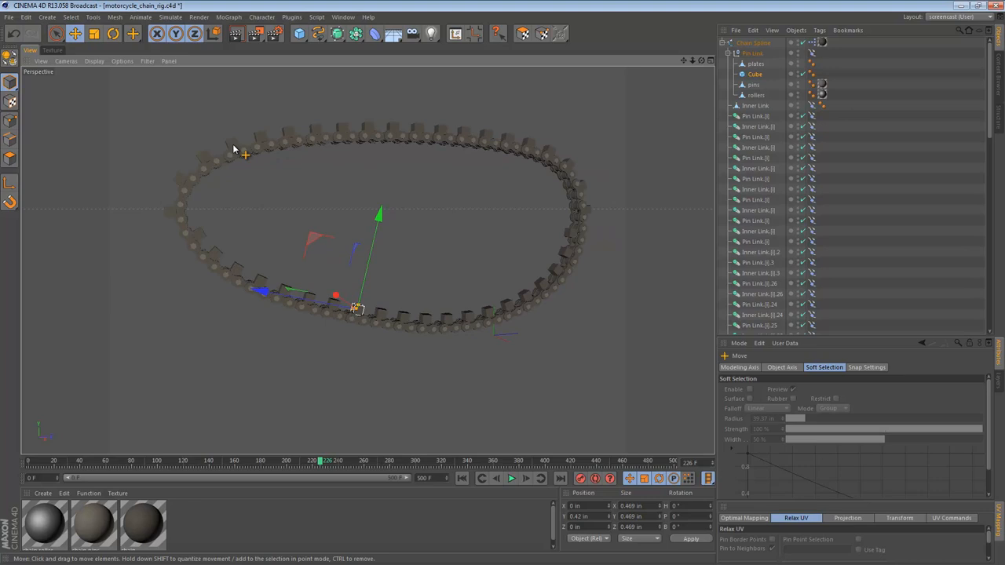
mouse_move(389, 144)
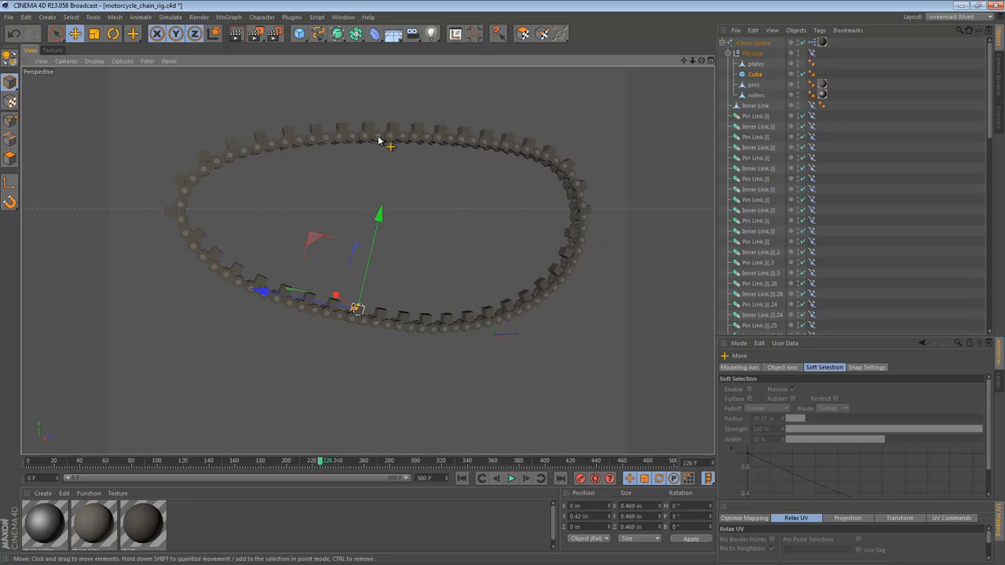
mouse_move(374, 133)
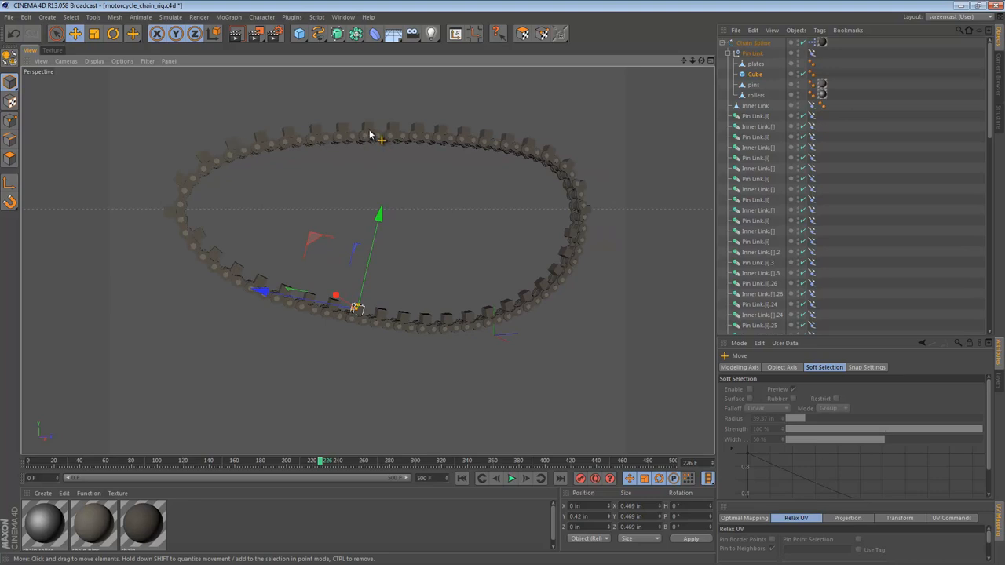
- Check the link's Align to Spline tag, then select all Pin Link and Inner Link objects
click(810, 53)
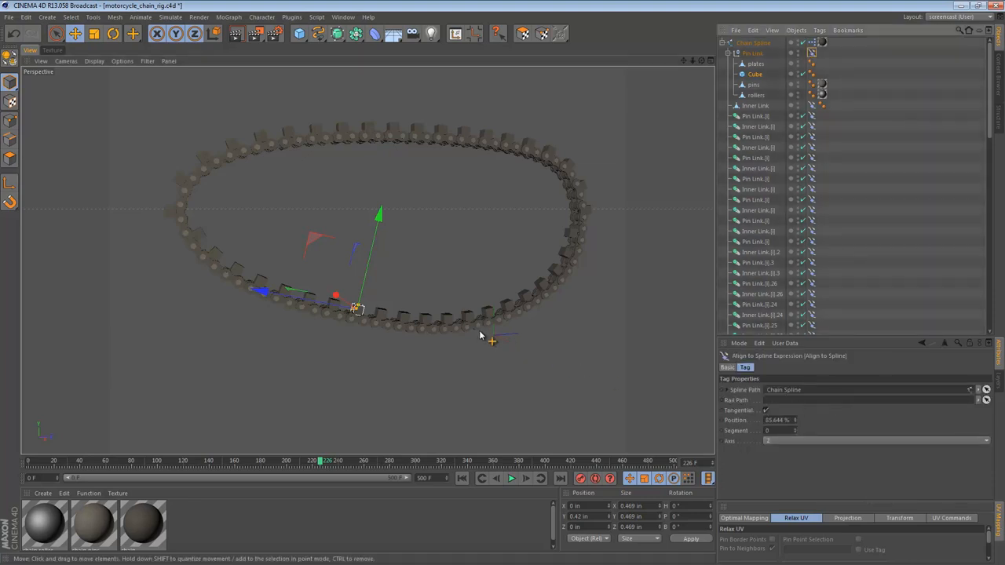
mouse_move(596, 367)
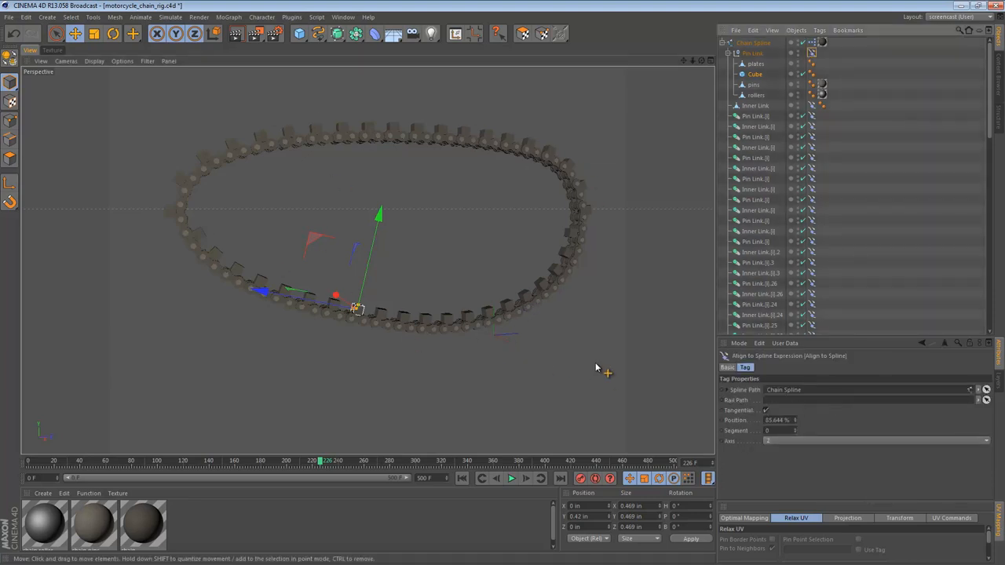
mouse_move(550, 160)
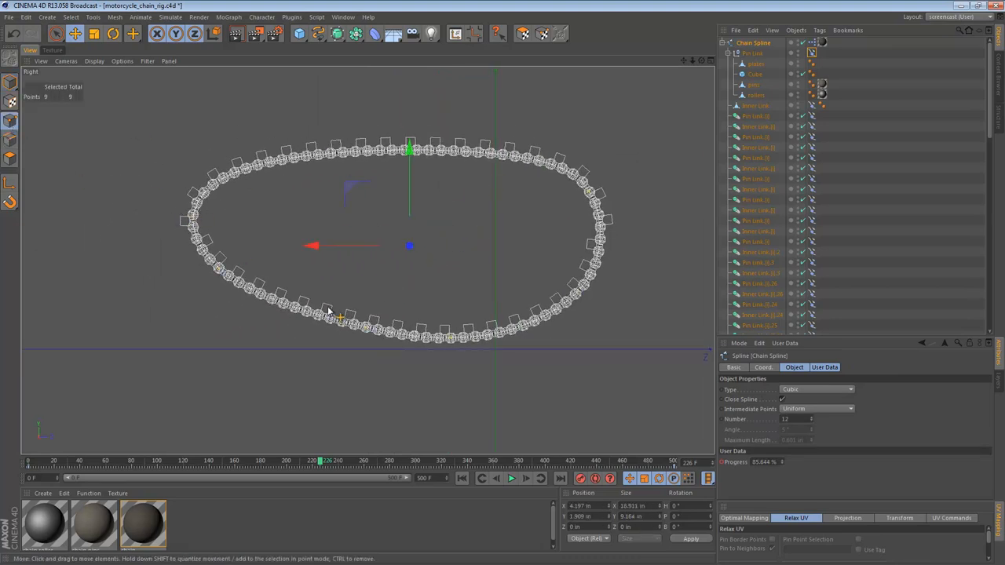
click(93, 16)
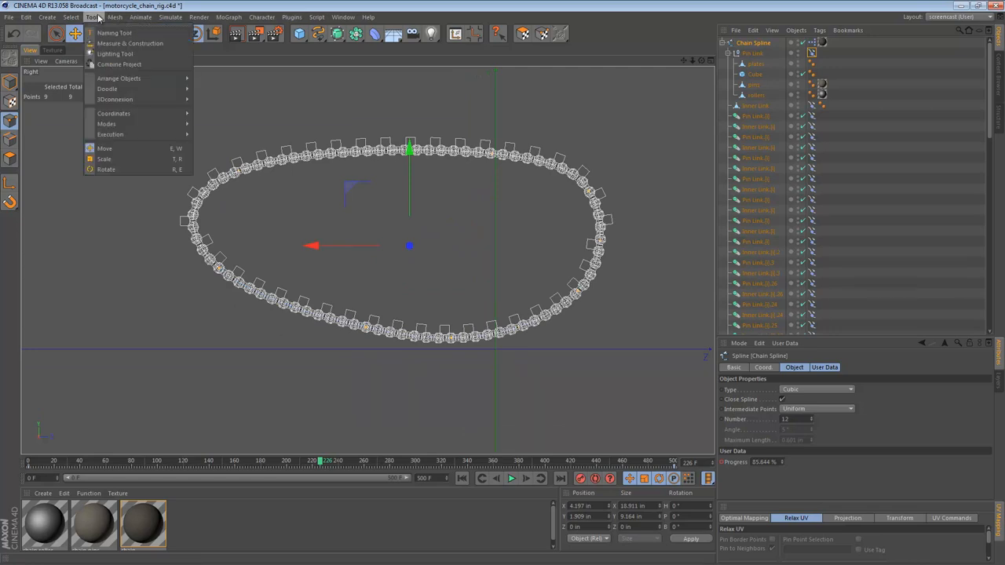
click(104, 147)
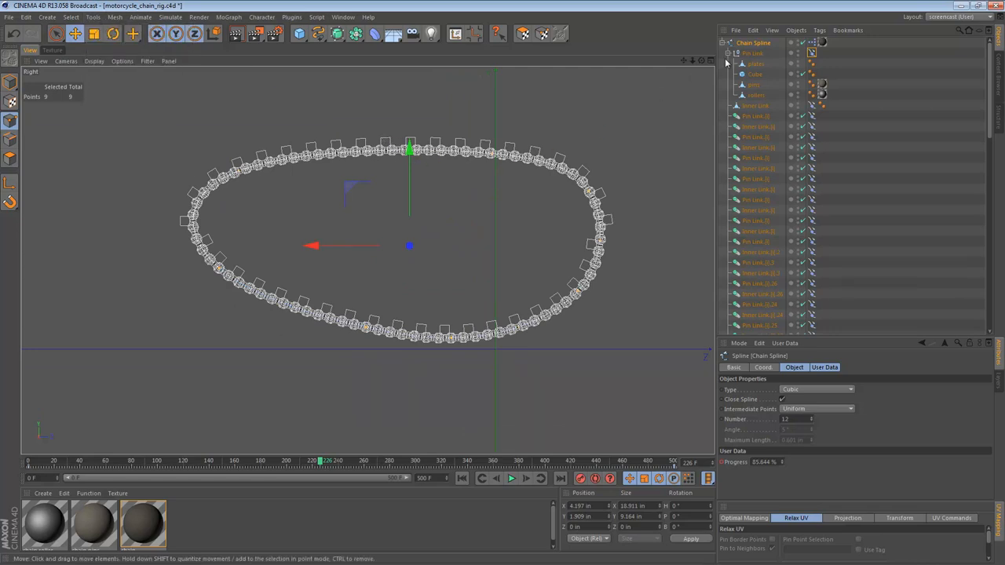
click(753, 42)
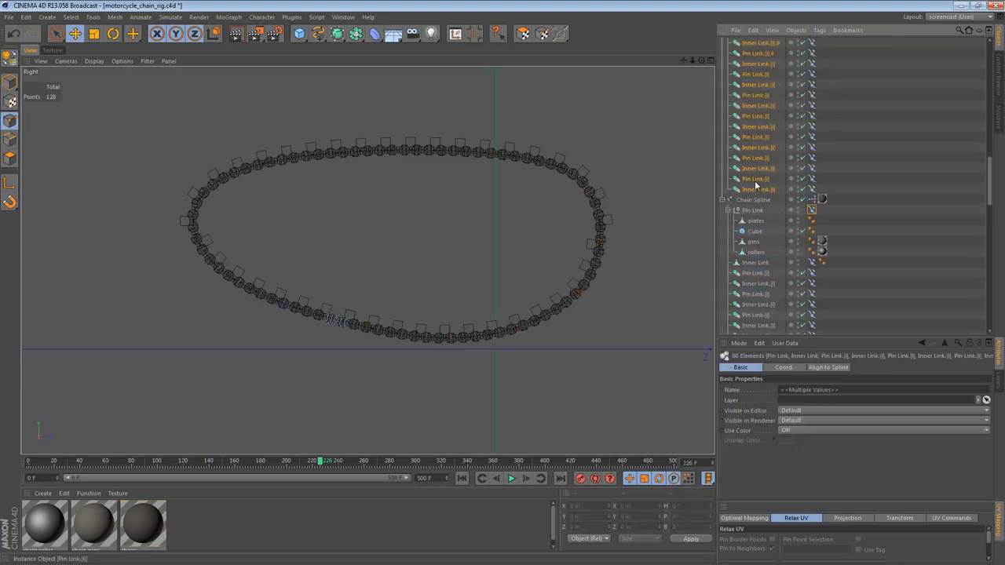
- Set the Rail spline as the rail path in the links' shared Align to Spline tags
click(754, 42)
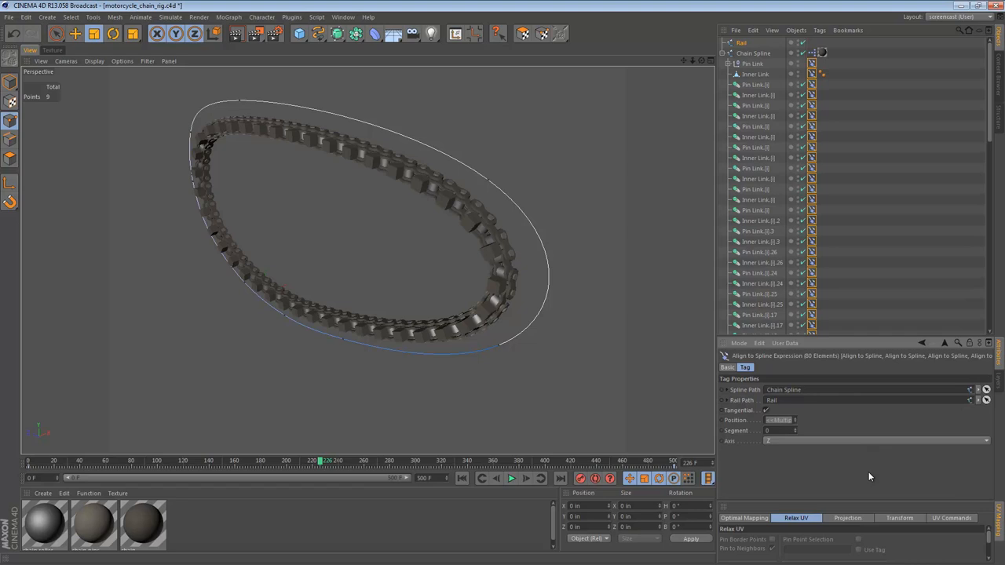
mouse_move(589, 220)
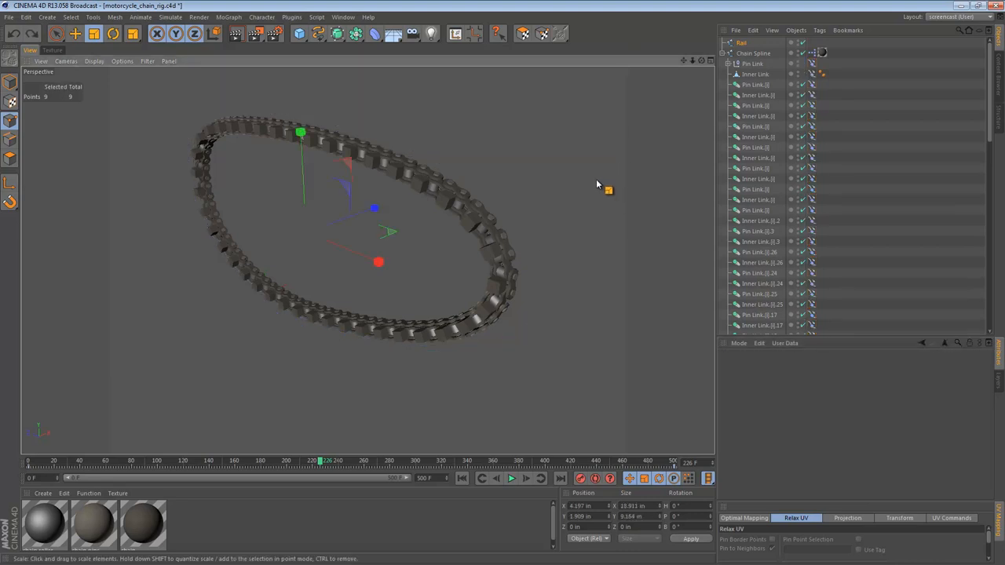
mouse_move(568, 170)
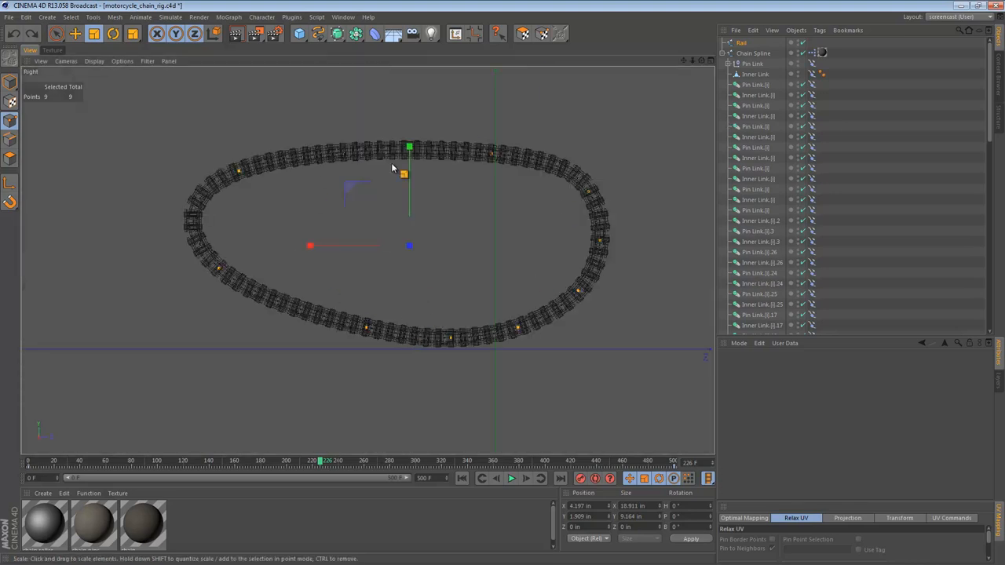
mouse_move(585, 65)
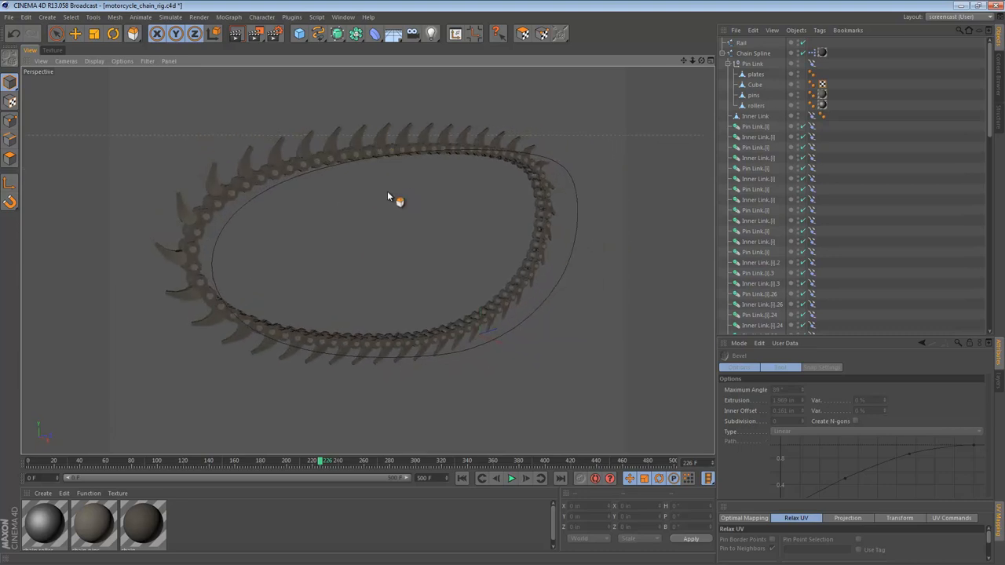
mouse_move(391, 179)
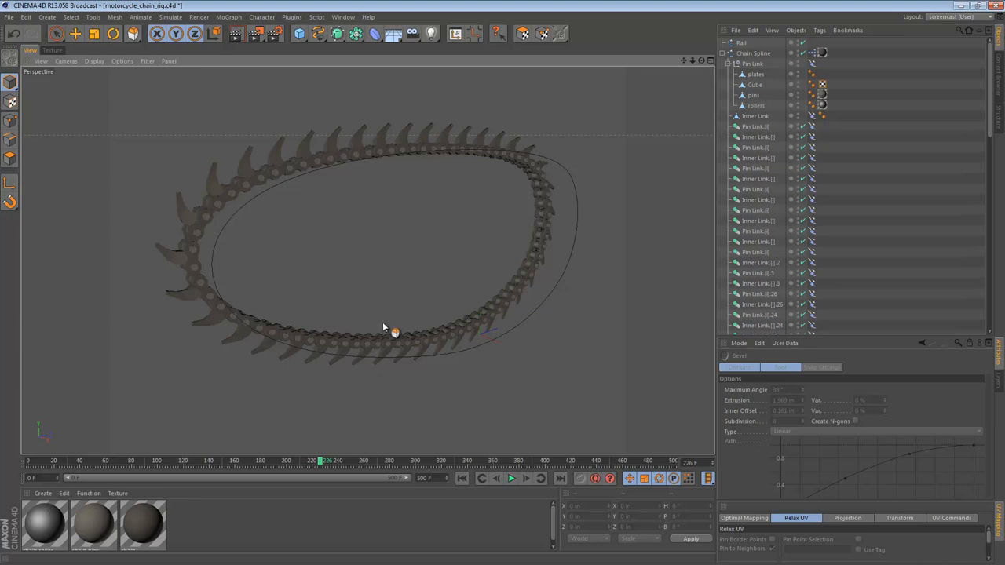
mouse_move(358, 417)
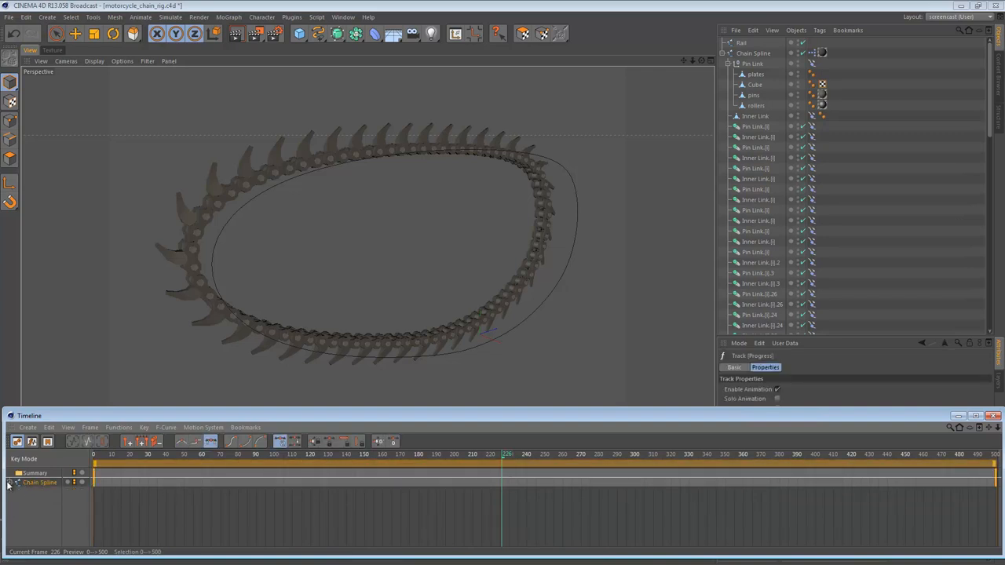
- Expand the Chain Spline's Progress track and keyframe its Progress value at 20
click(9, 482)
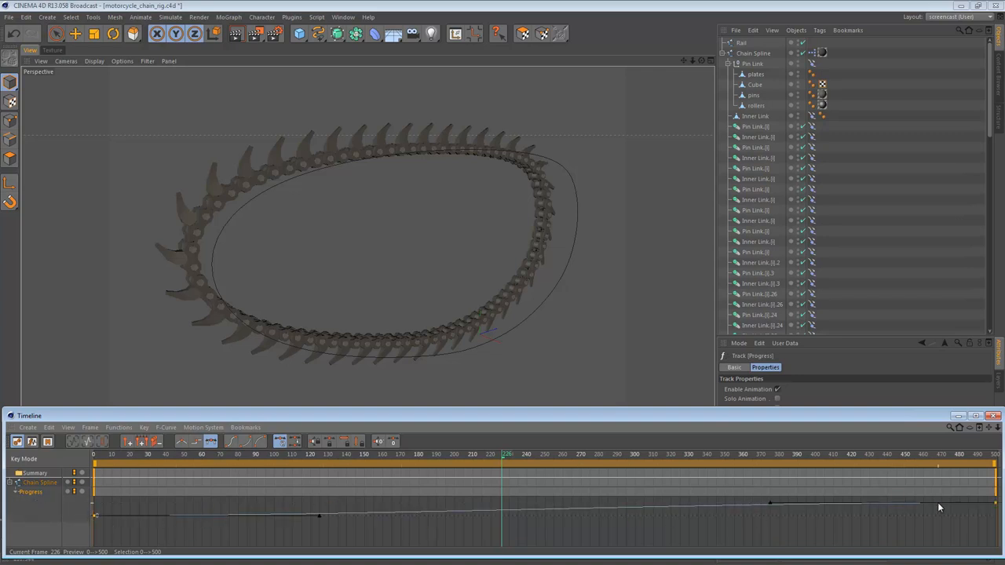
click(754, 53)
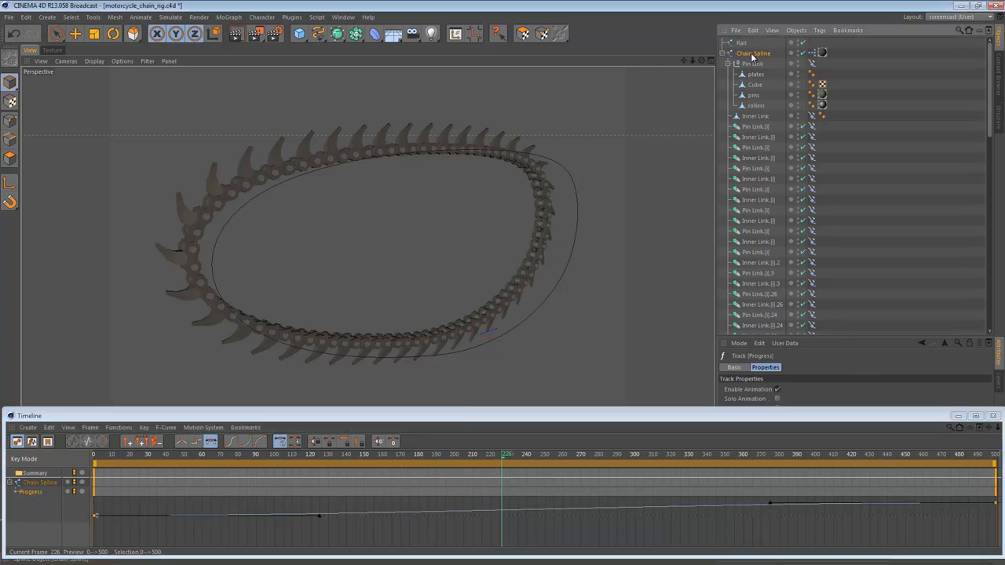
click(754, 53)
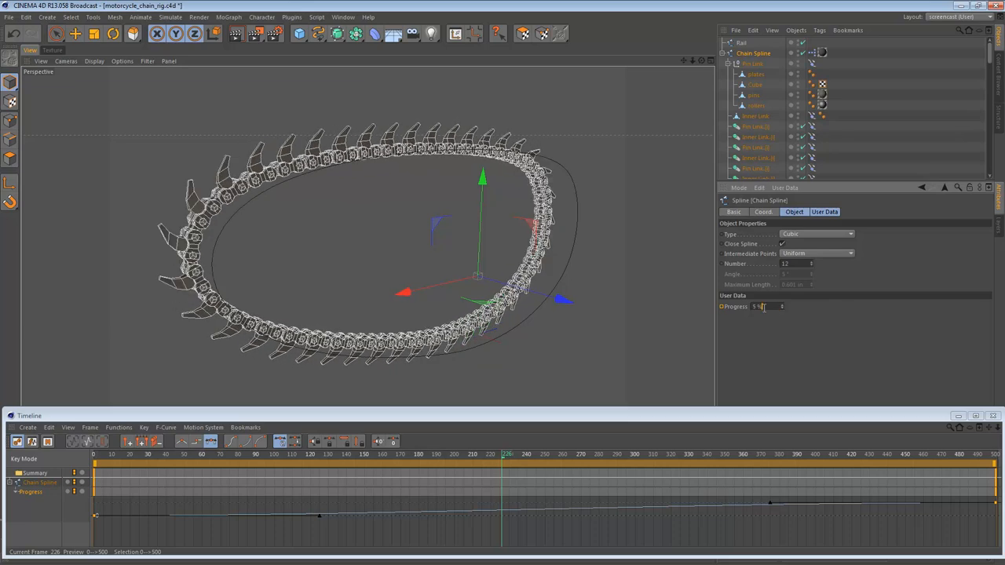
text(20)
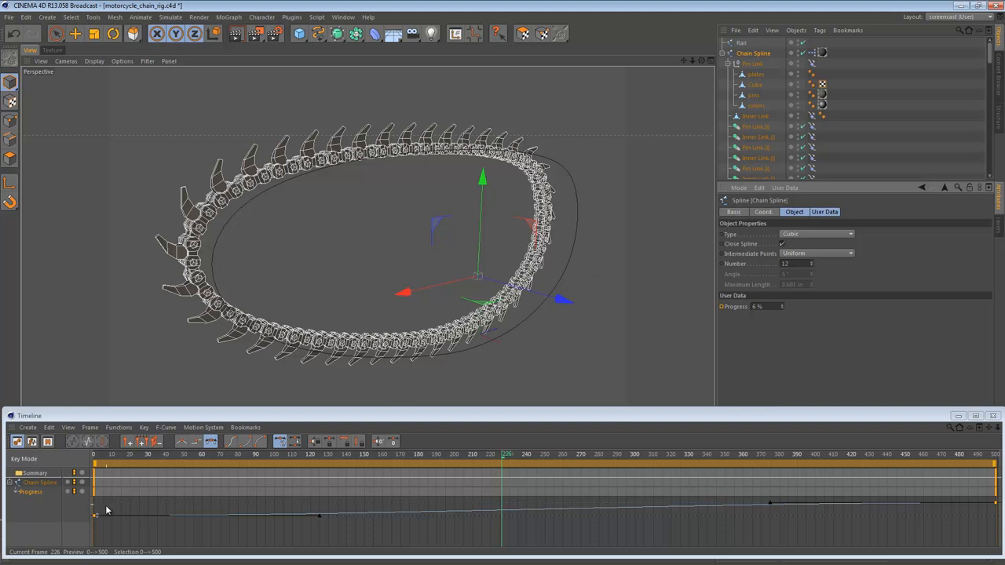
mouse_move(980, 458)
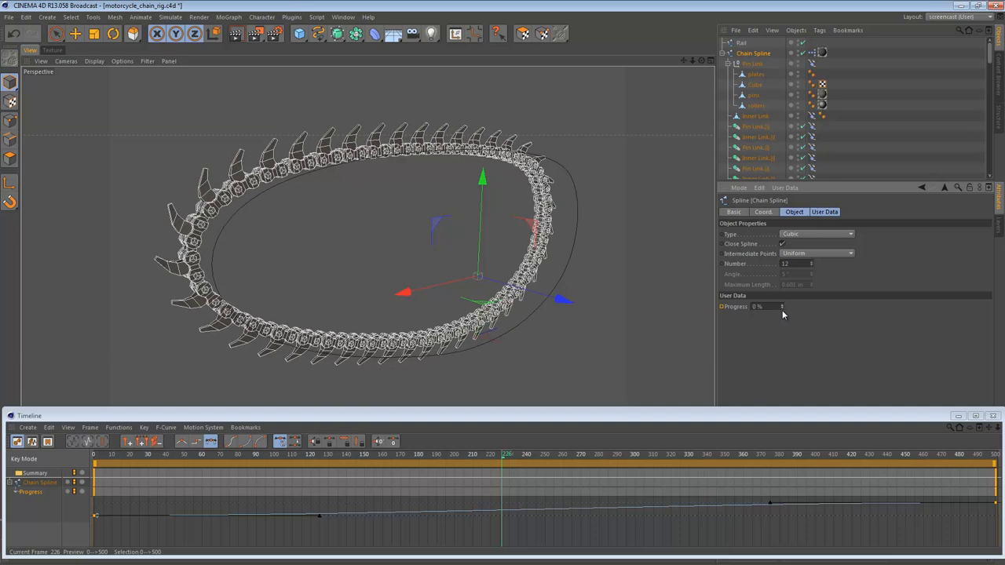
mouse_move(795, 320)
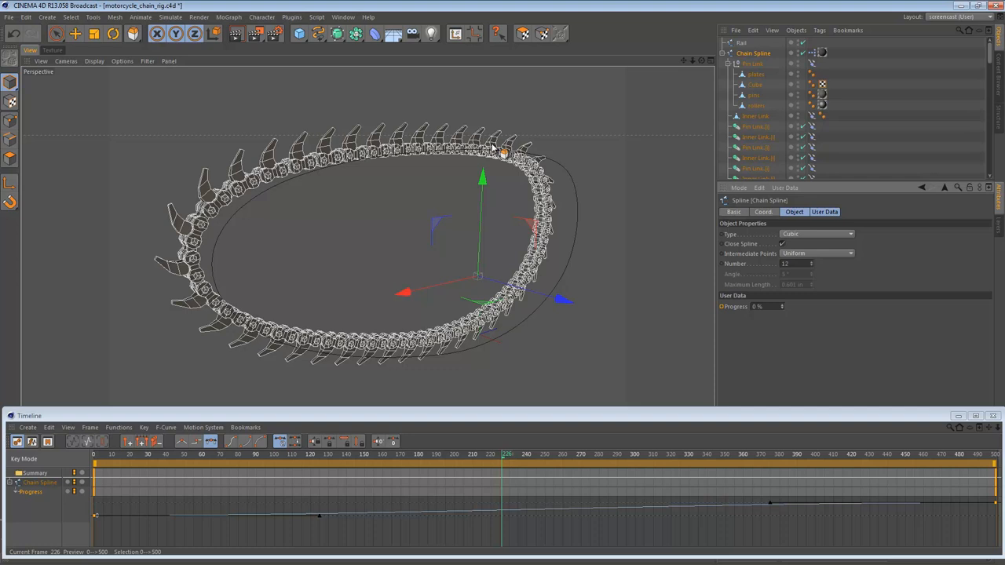
mouse_move(459, 154)
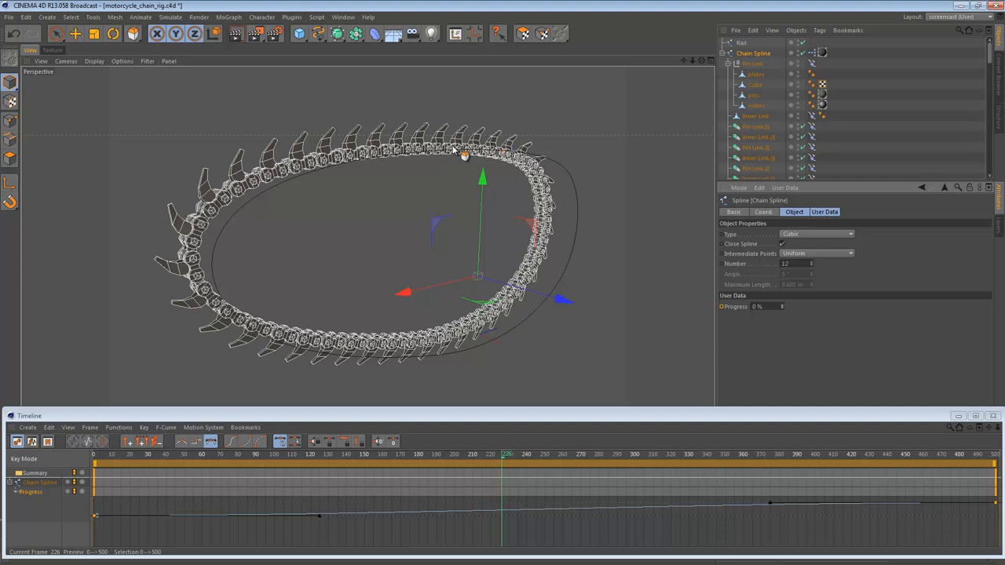
mouse_move(725, 343)
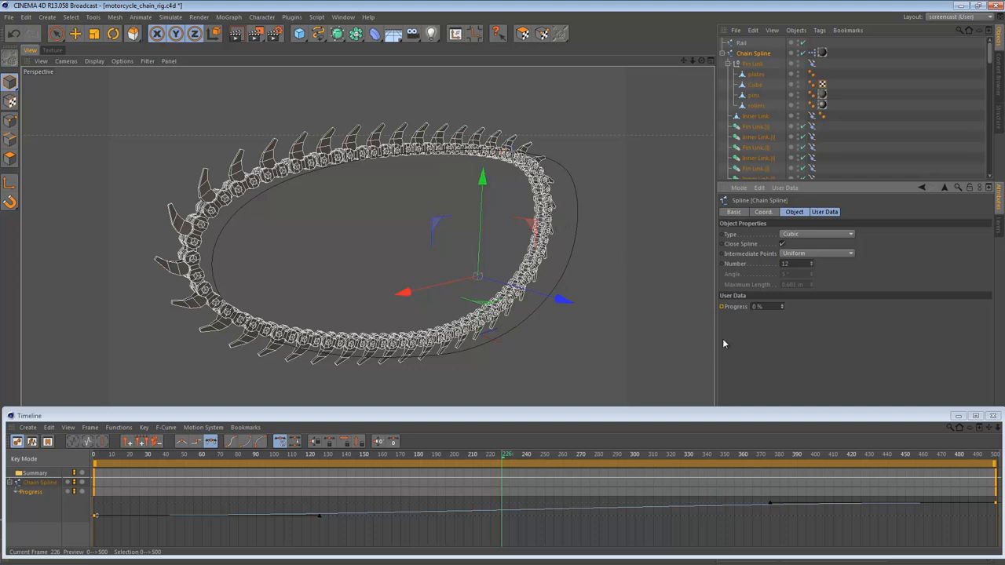
mouse_move(807, 337)
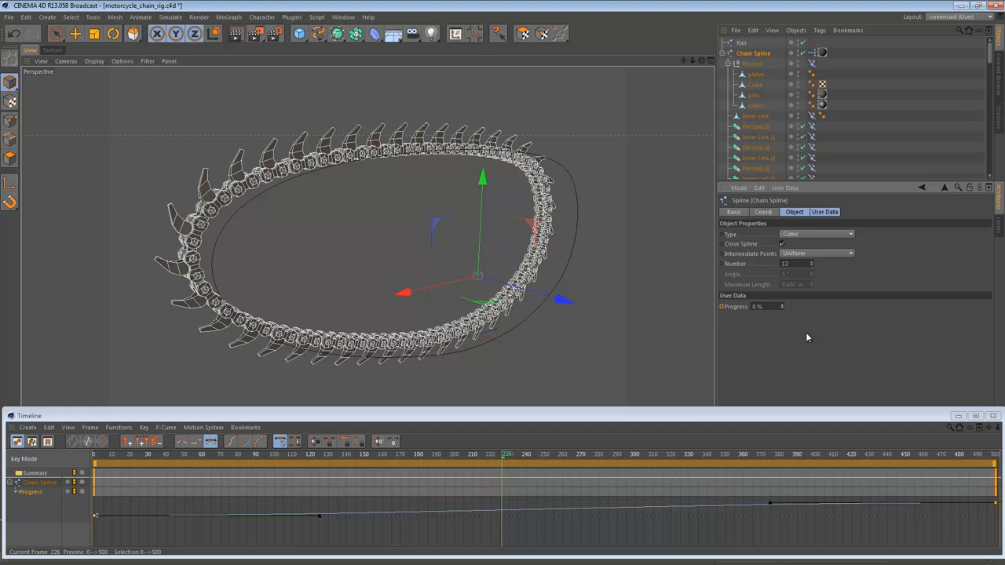
mouse_move(736, 399)
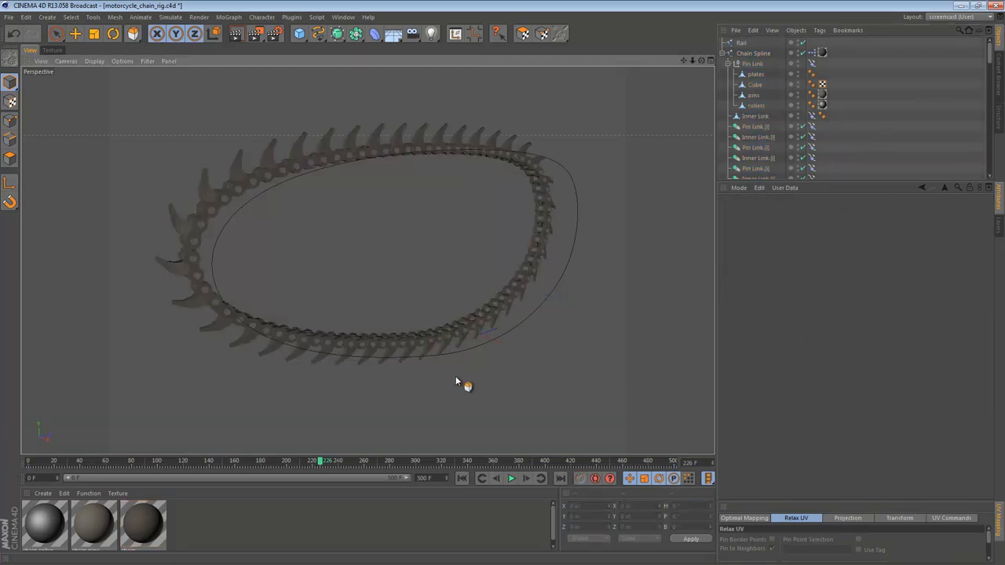
- With the animation playing, apply Reverse Sequence to the Chain Spline's points so the chain runs the other way
click(512, 478)
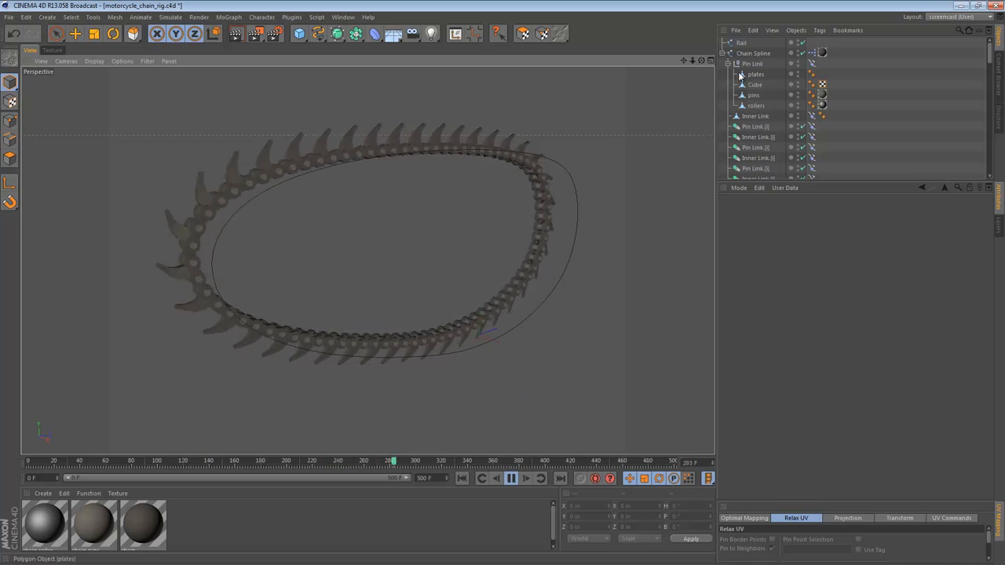
click(753, 53)
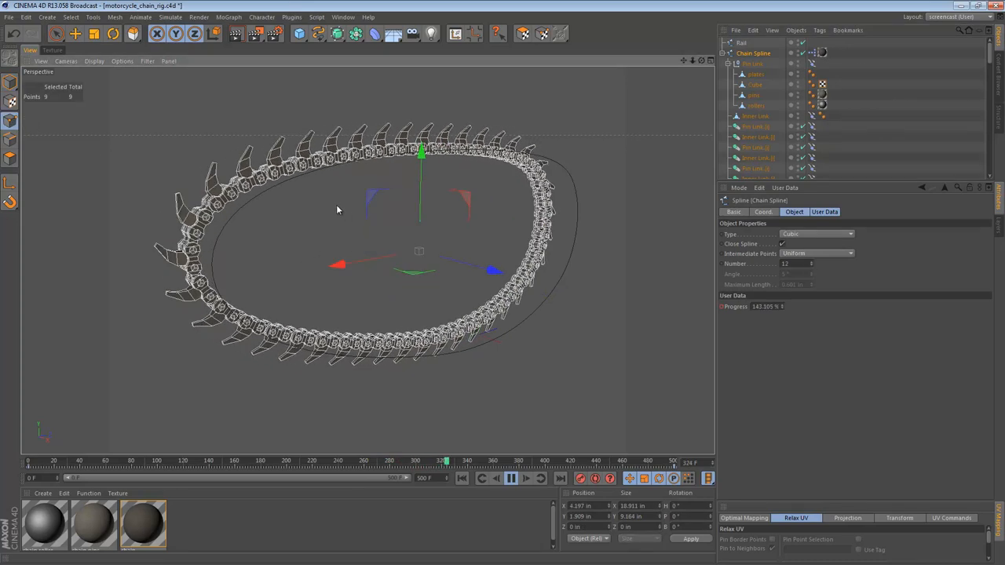
right_click(338, 211)
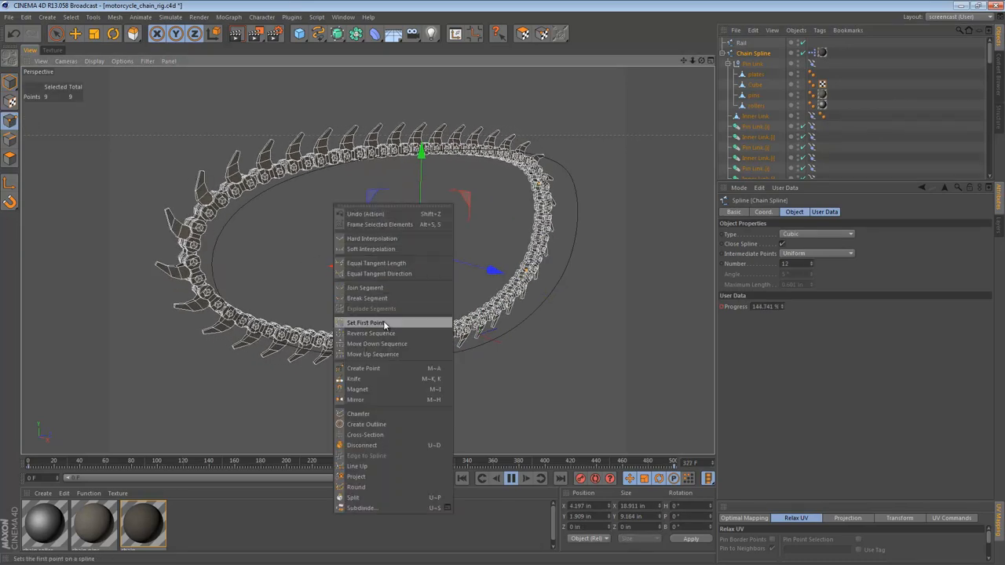
click(364, 324)
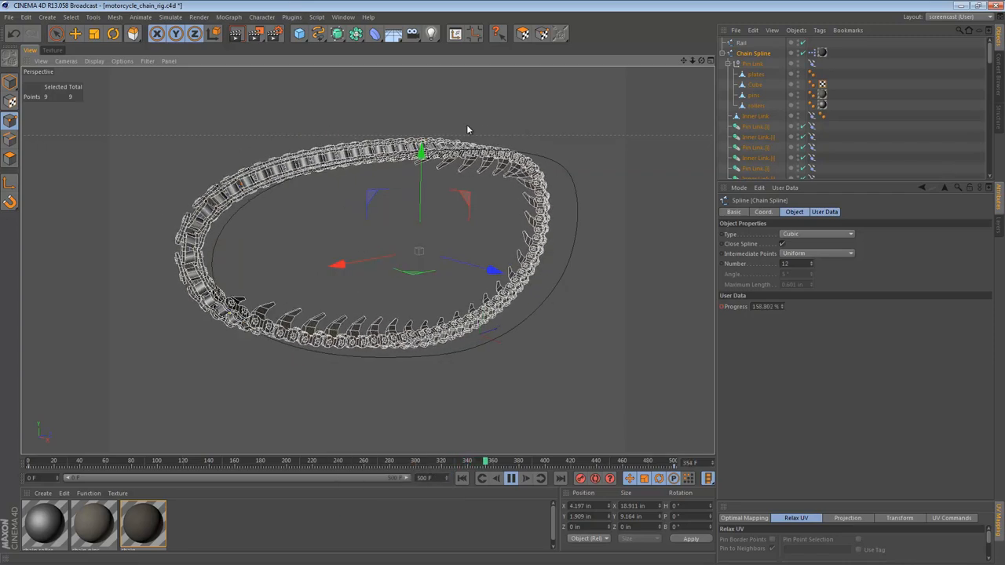
right_click(509, 214)
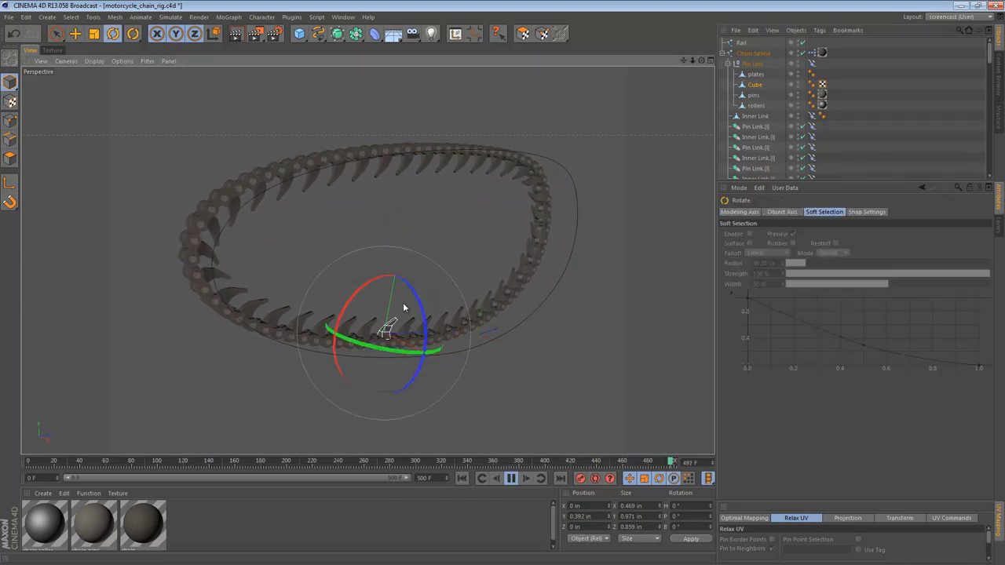
- Rotate the cutter tooth upright to match the reversed travel and resume playback
drag(405, 306, 374, 400)
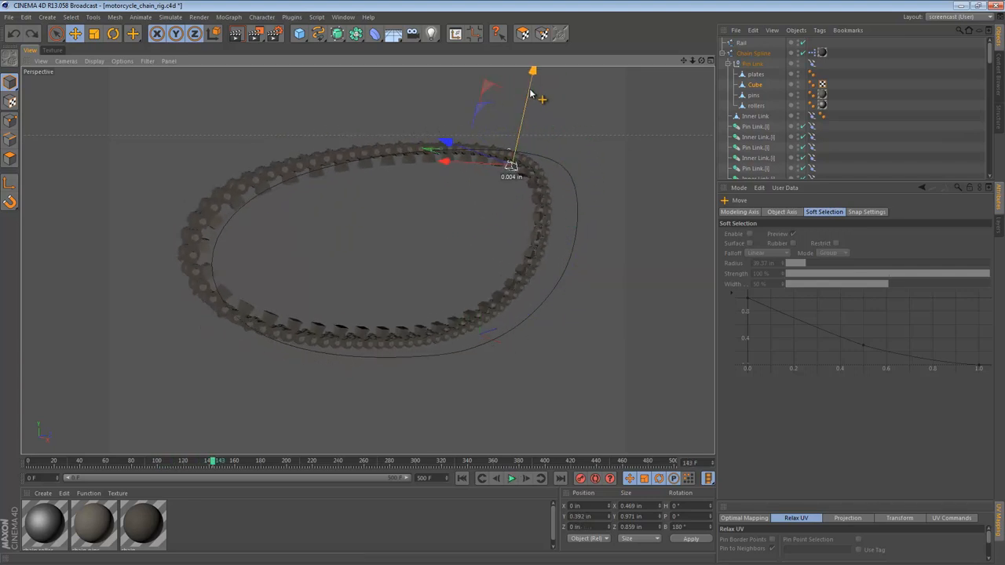
click(510, 478)
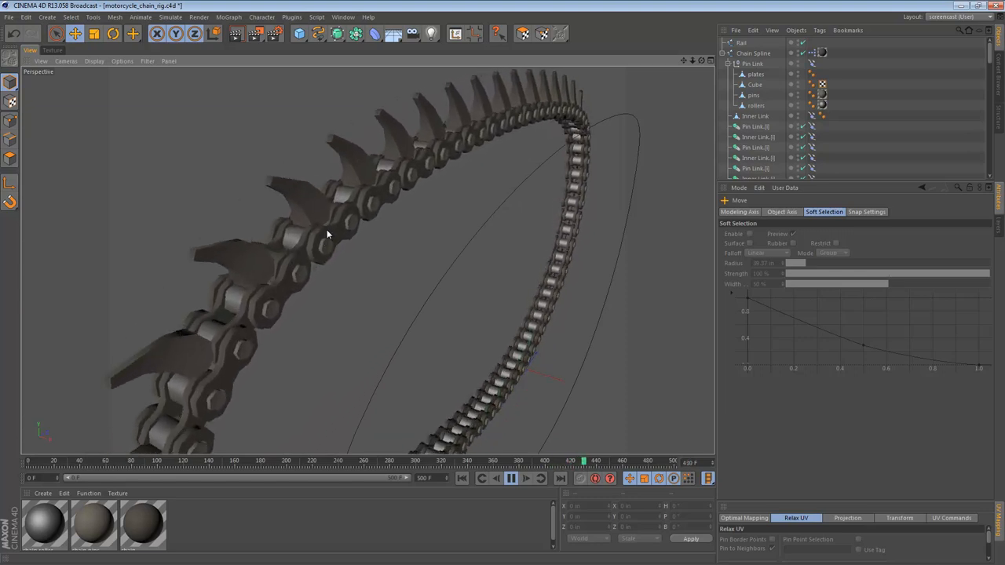
click(509, 477)
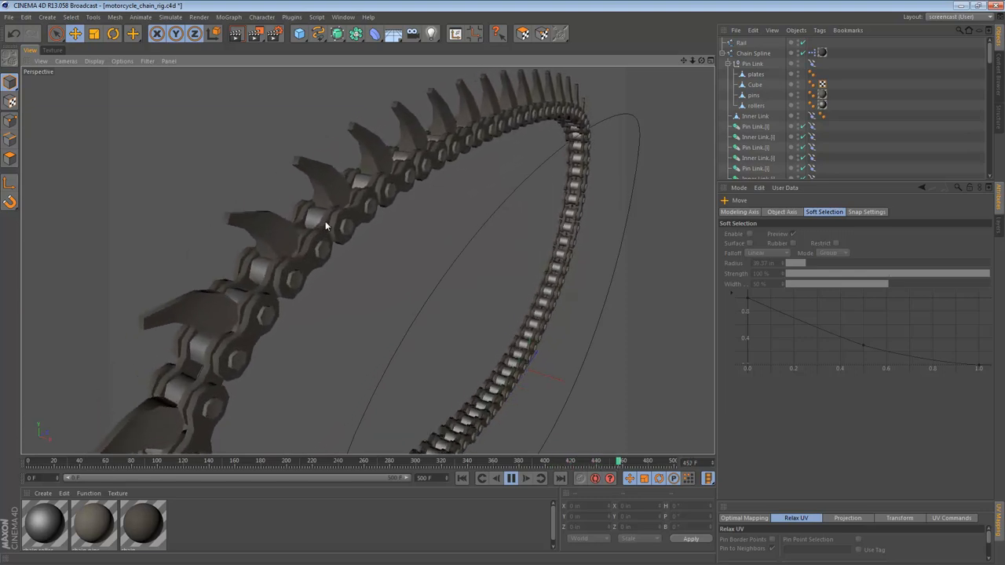
click(509, 477)
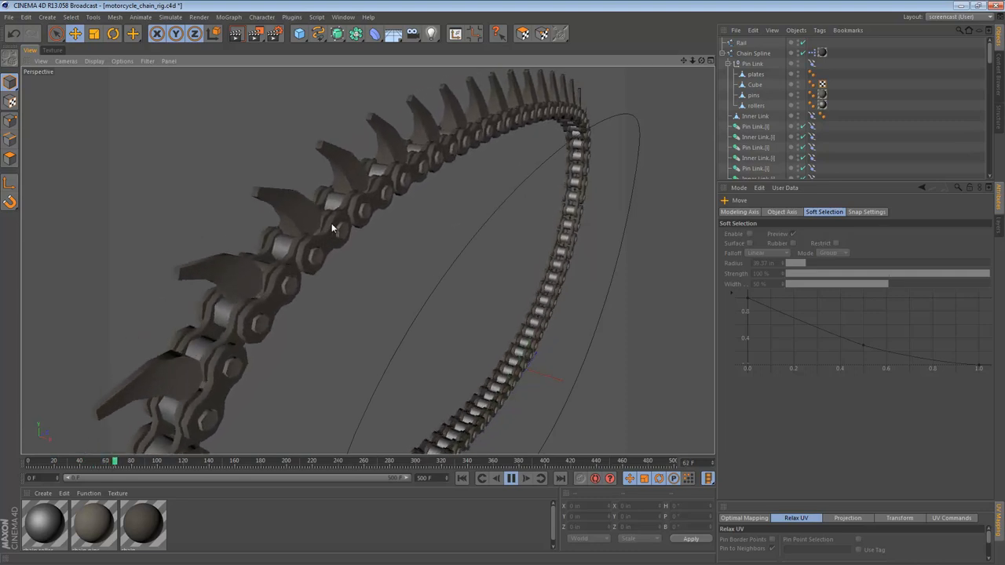
click(510, 478)
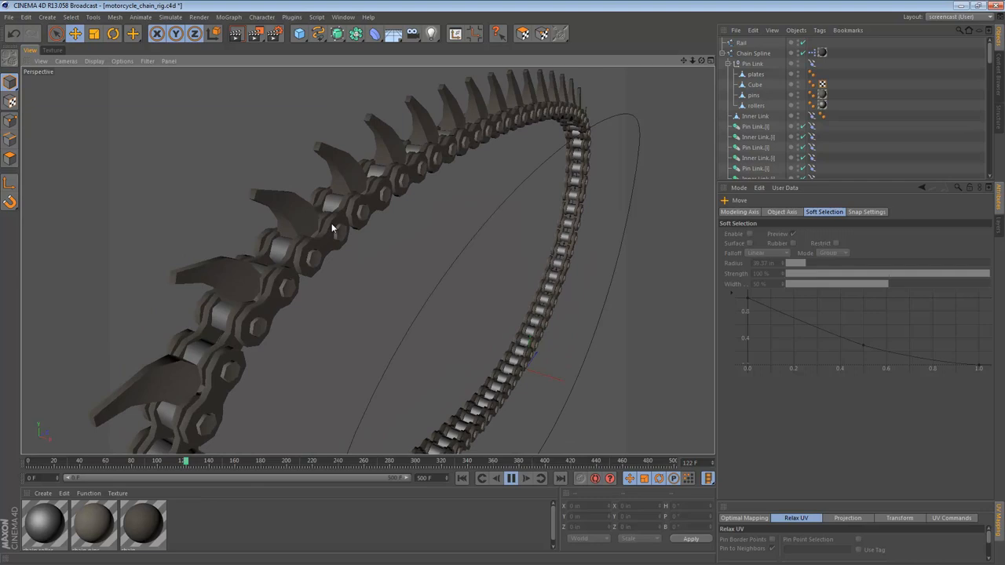
click(511, 477)
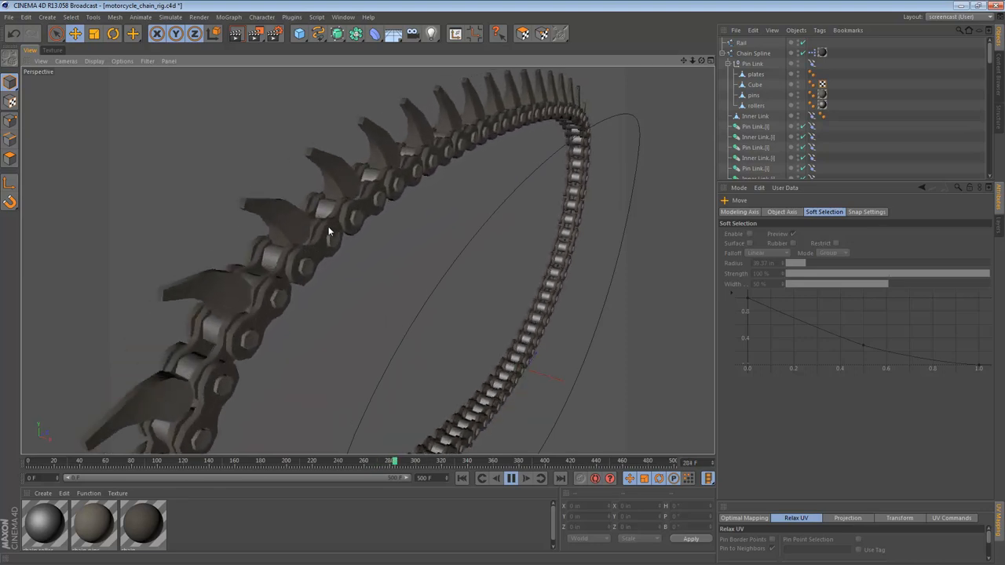
click(511, 478)
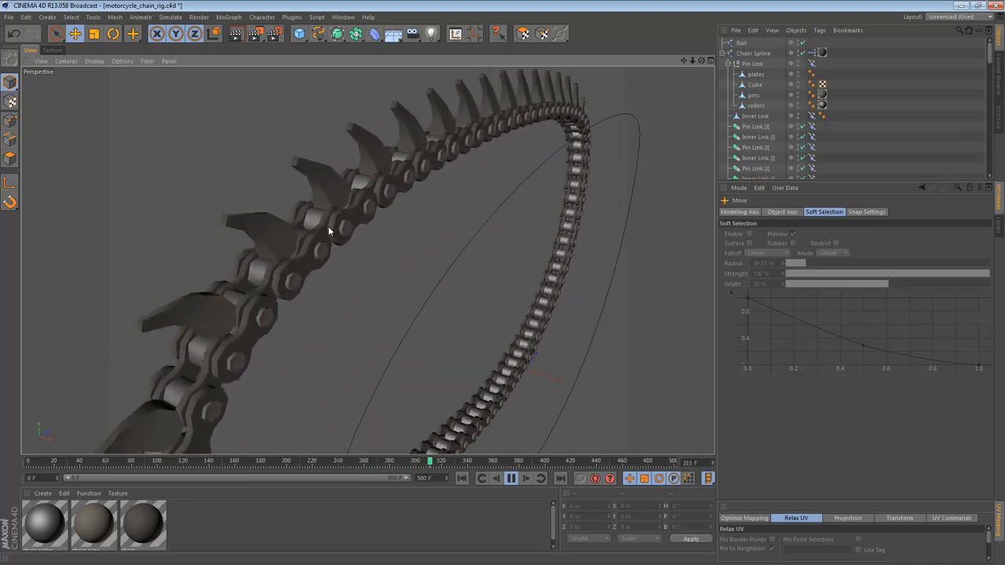
click(512, 477)
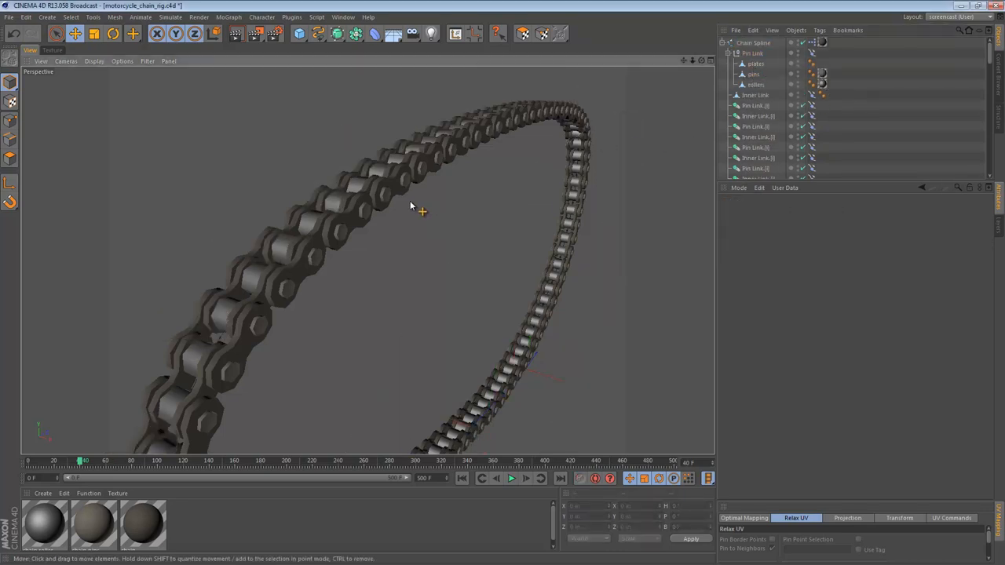
- Pull back to view the whole chain, then zoom in close on the bare chain links
drag(408, 207, 330, 185)
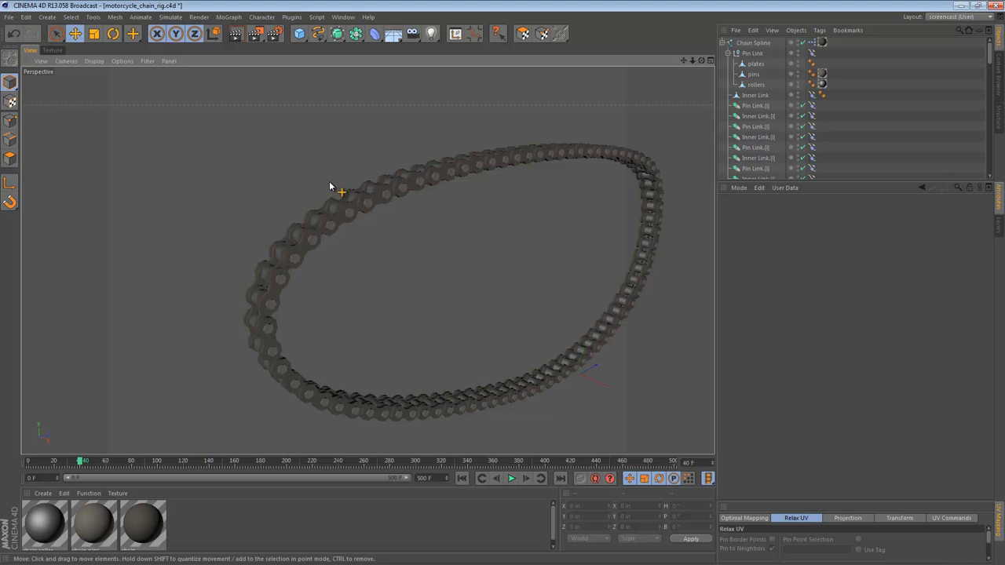
mouse_move(450, 254)
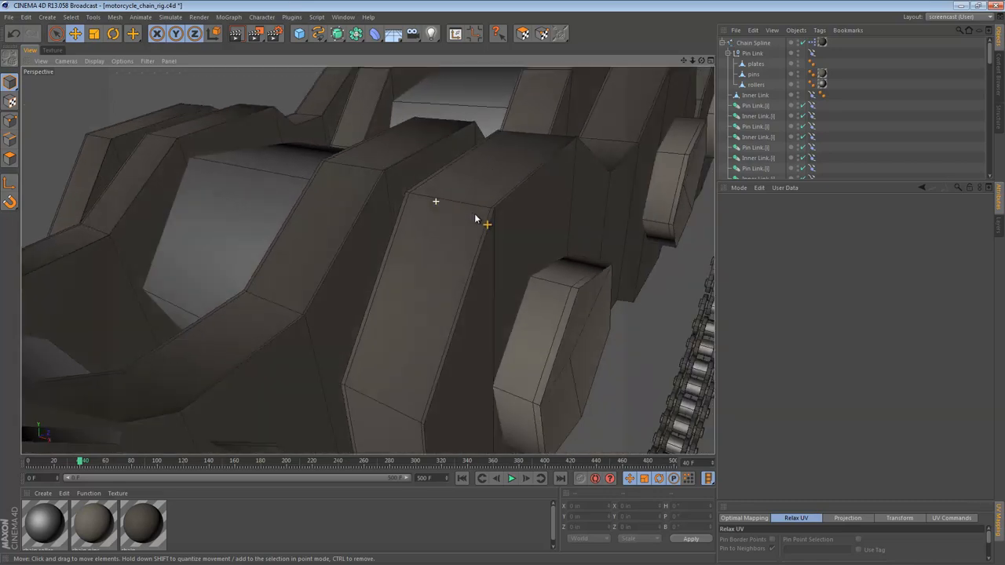
drag(475, 219, 521, 228)
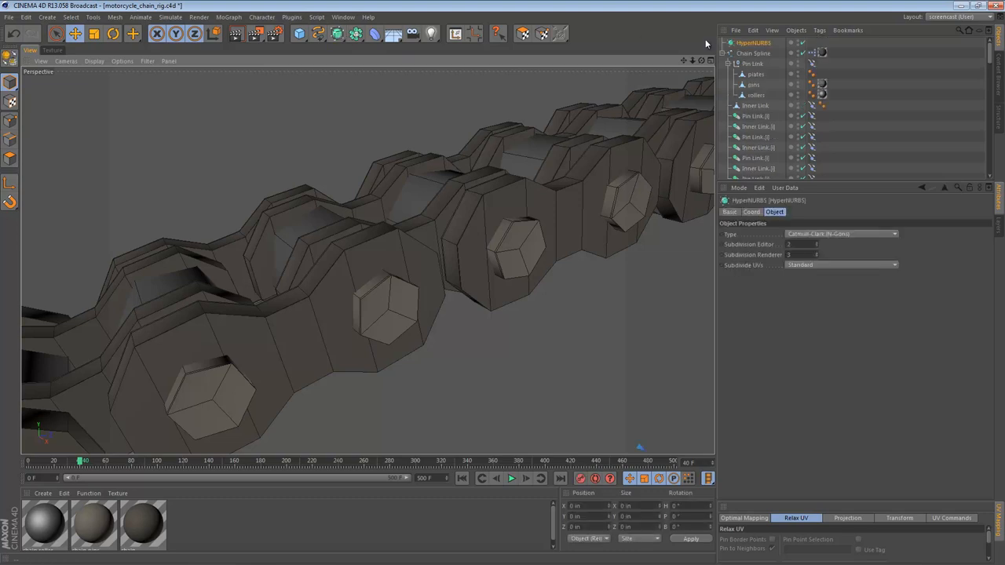
- Nest the Chain Spline under a HyperNURBS and check the plates, Inner Link and HyperNURBS objects
click(753, 53)
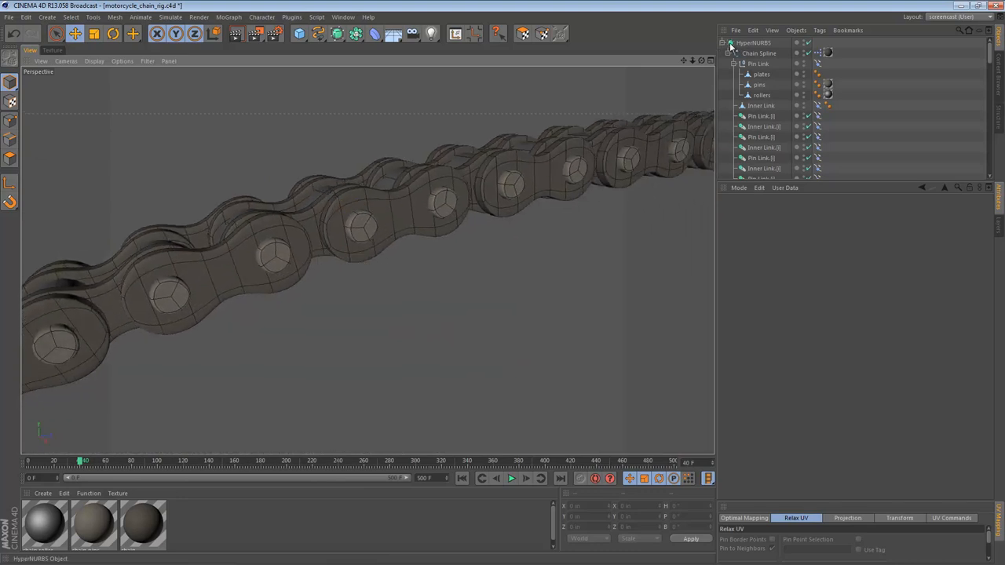
click(760, 74)
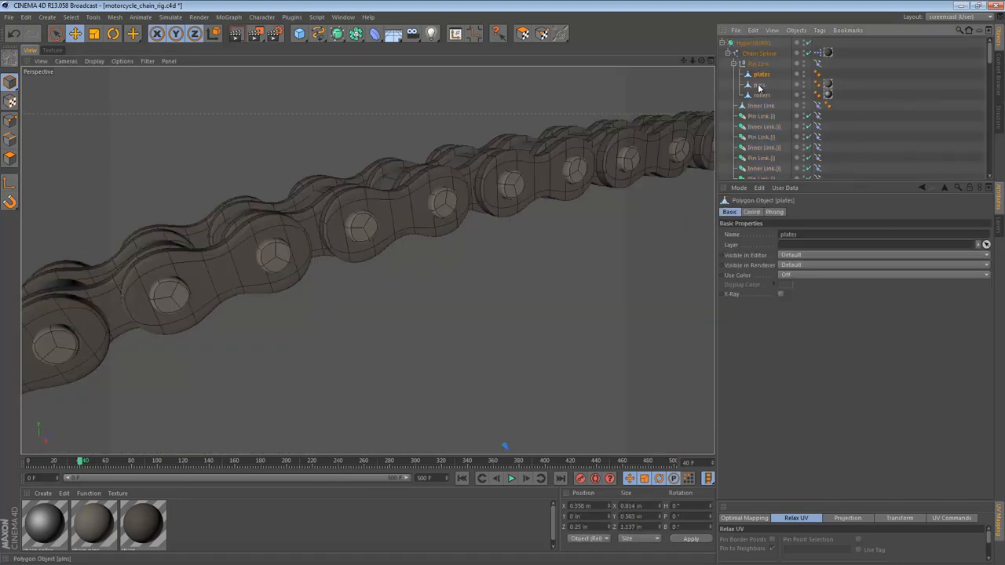
click(760, 105)
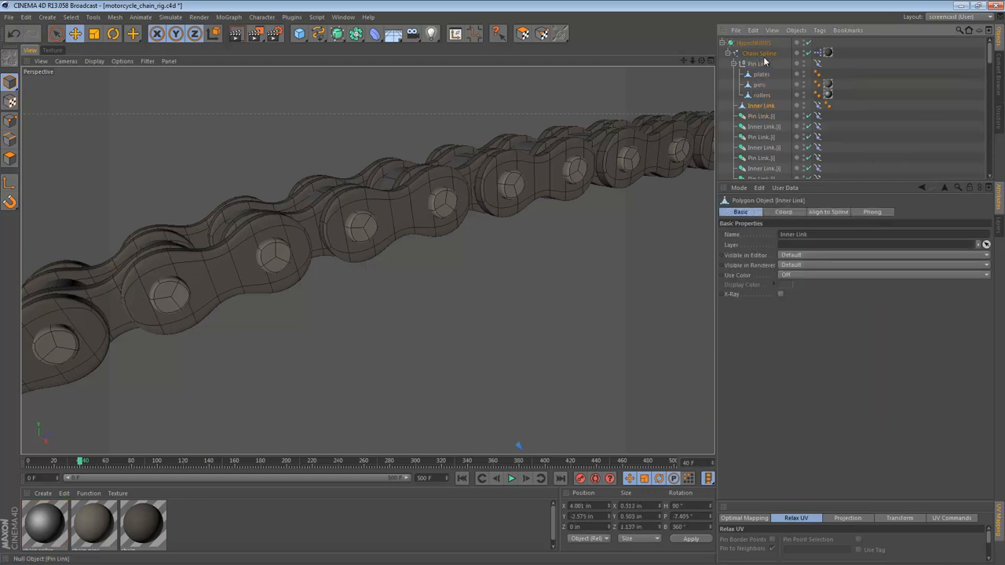
click(754, 42)
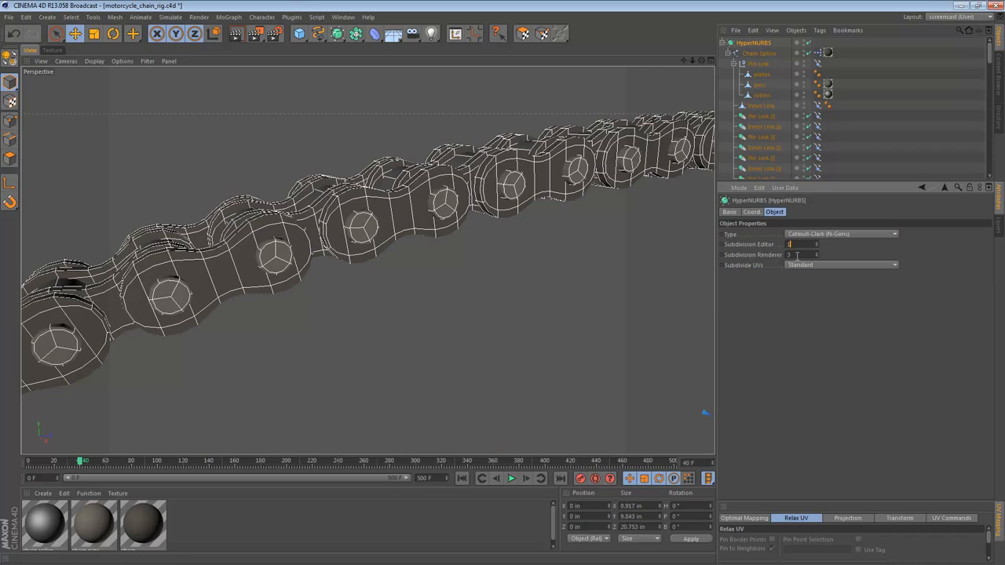